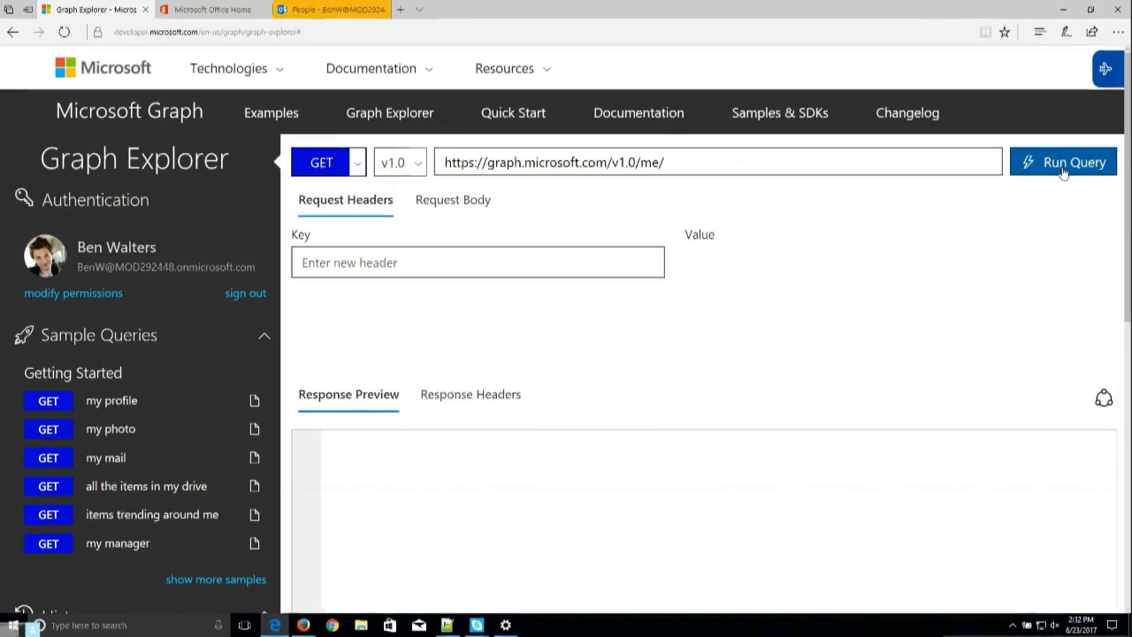
Run GET v1.0 /me and scroll through the returned profile JSON.
click(1061, 162)
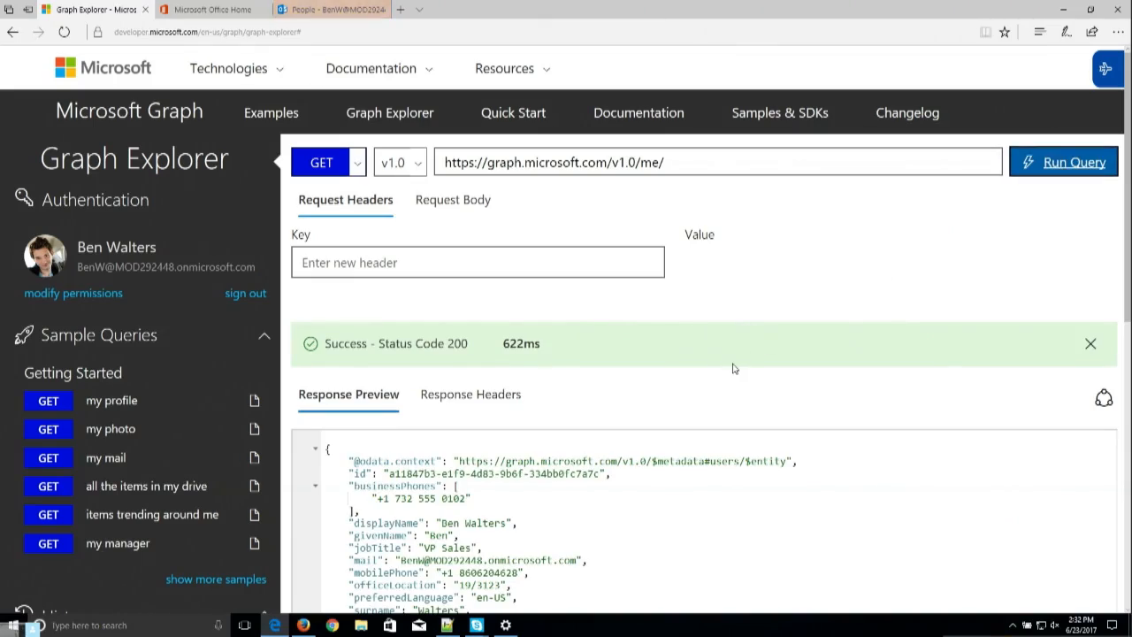
scroll(down, 3)
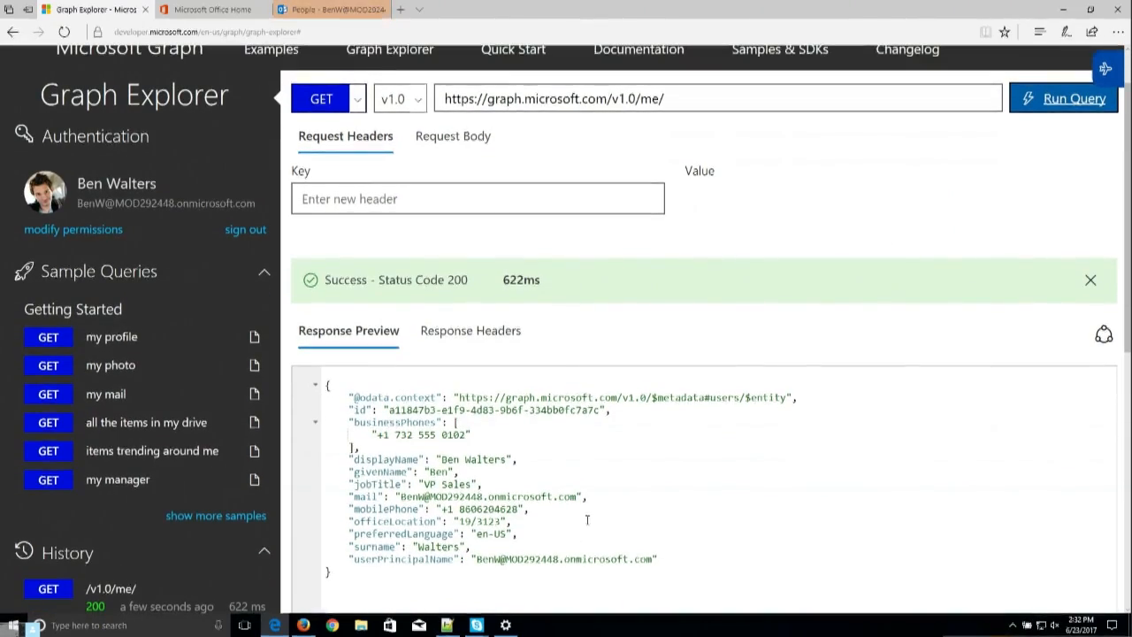
scroll(down, 3)
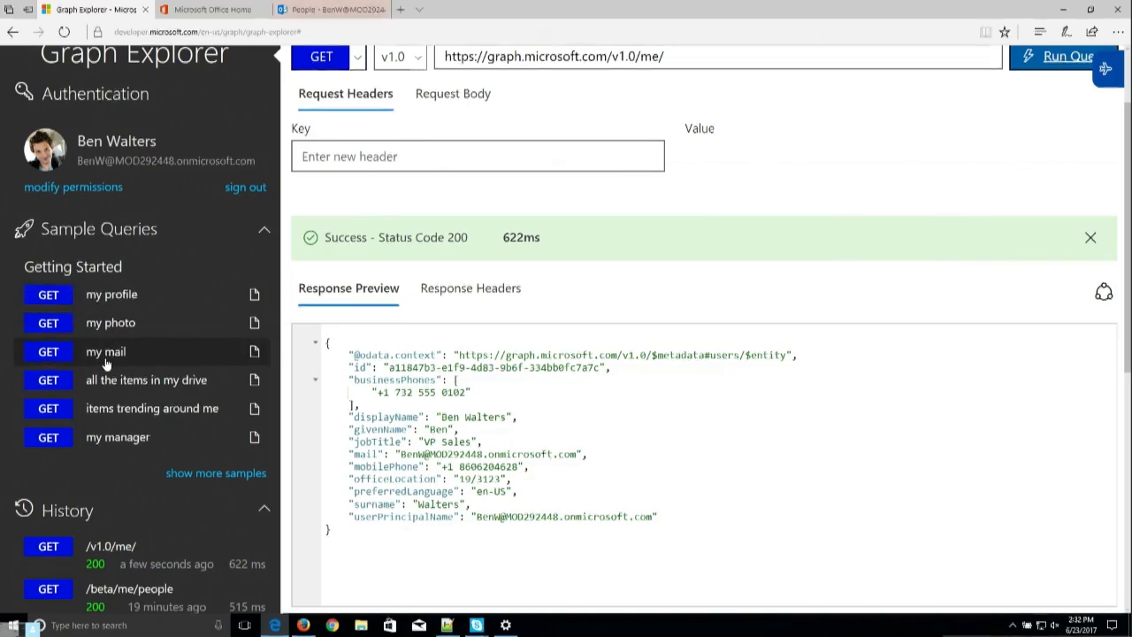
Load the 'my mail' sample query.
click(105, 351)
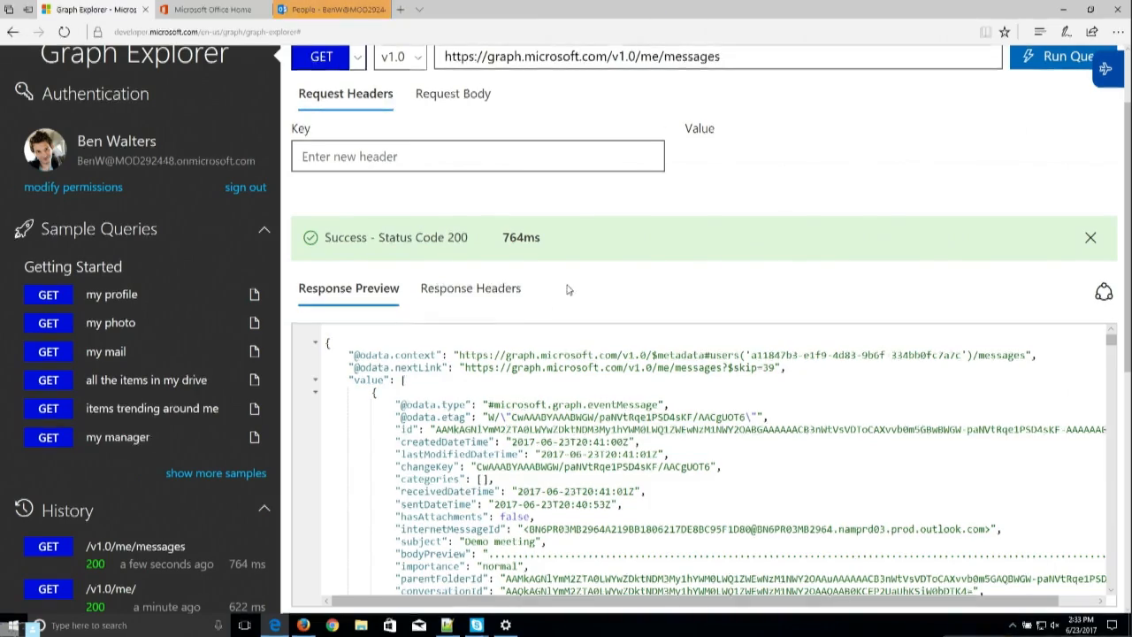
mouse_move(634, 281)
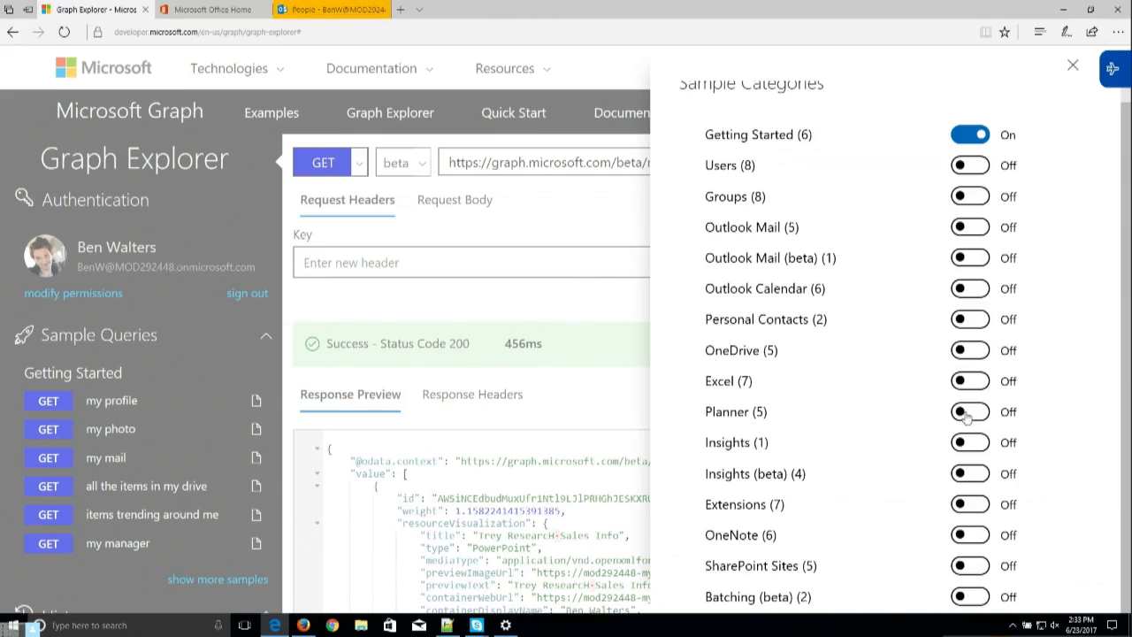
Enable the Planner, Outlook Mail and OneDrive sample categories, then scroll the sample list.
click(968, 411)
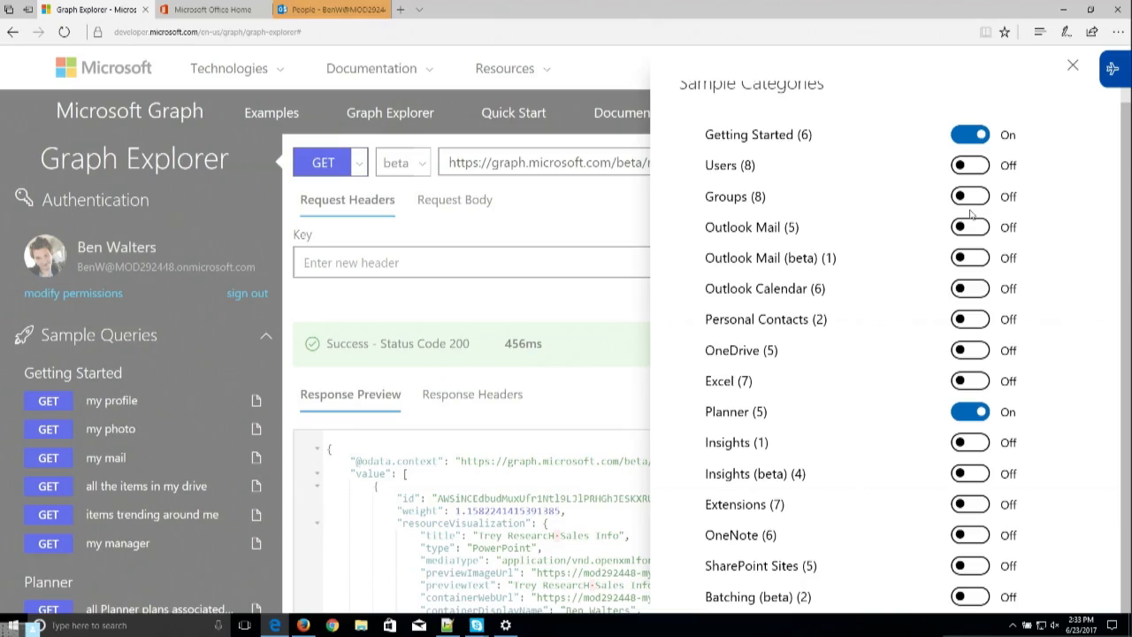
click(969, 227)
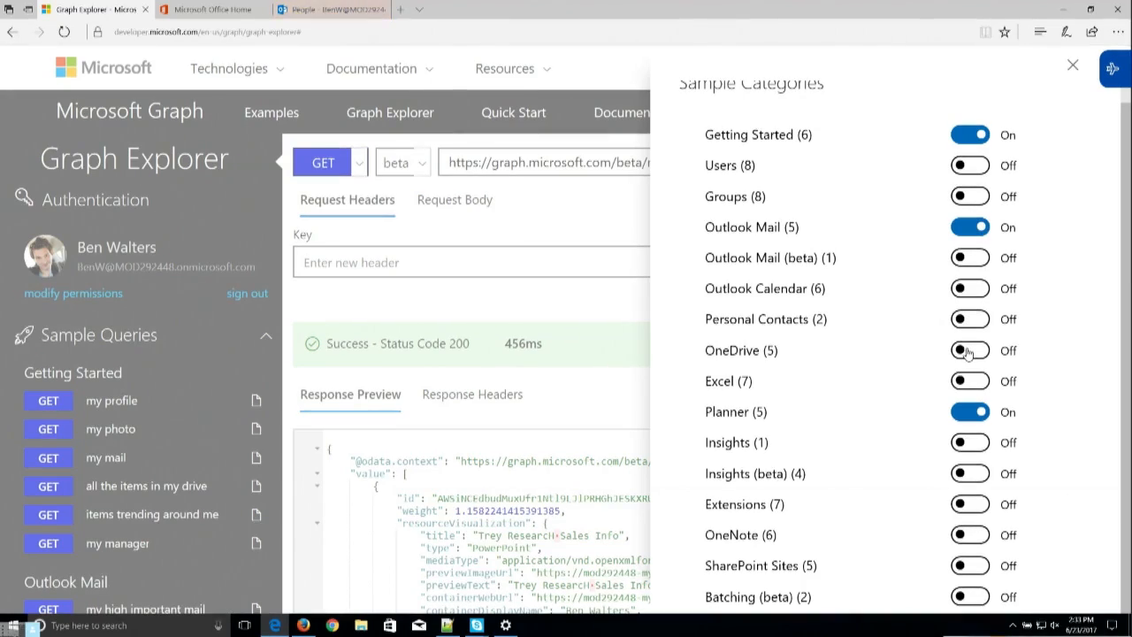
click(969, 350)
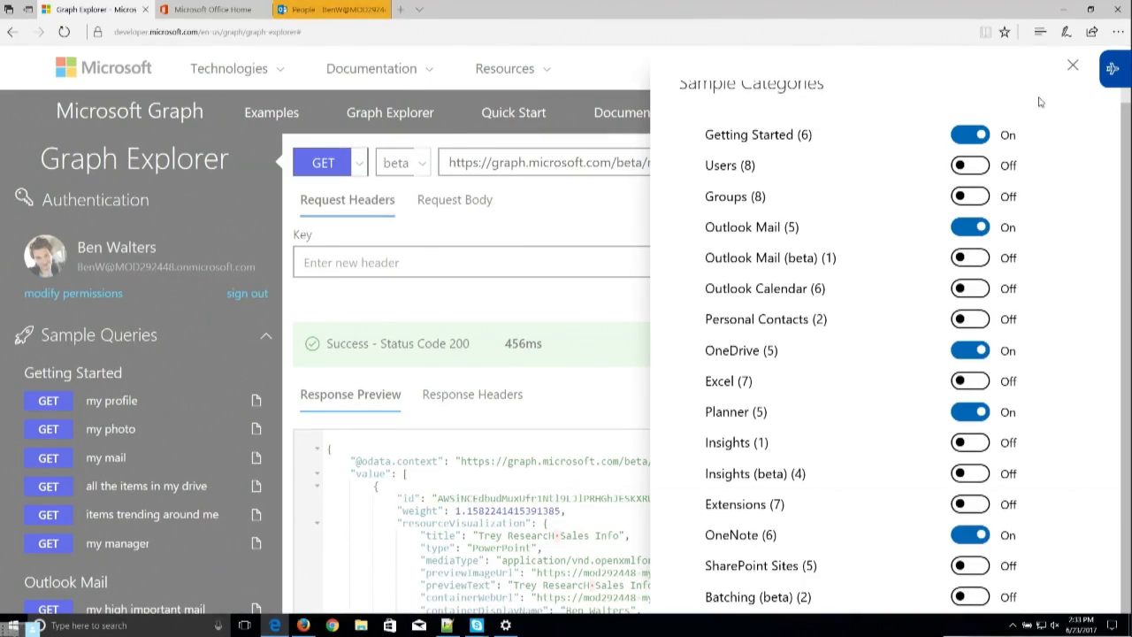
click(1072, 64)
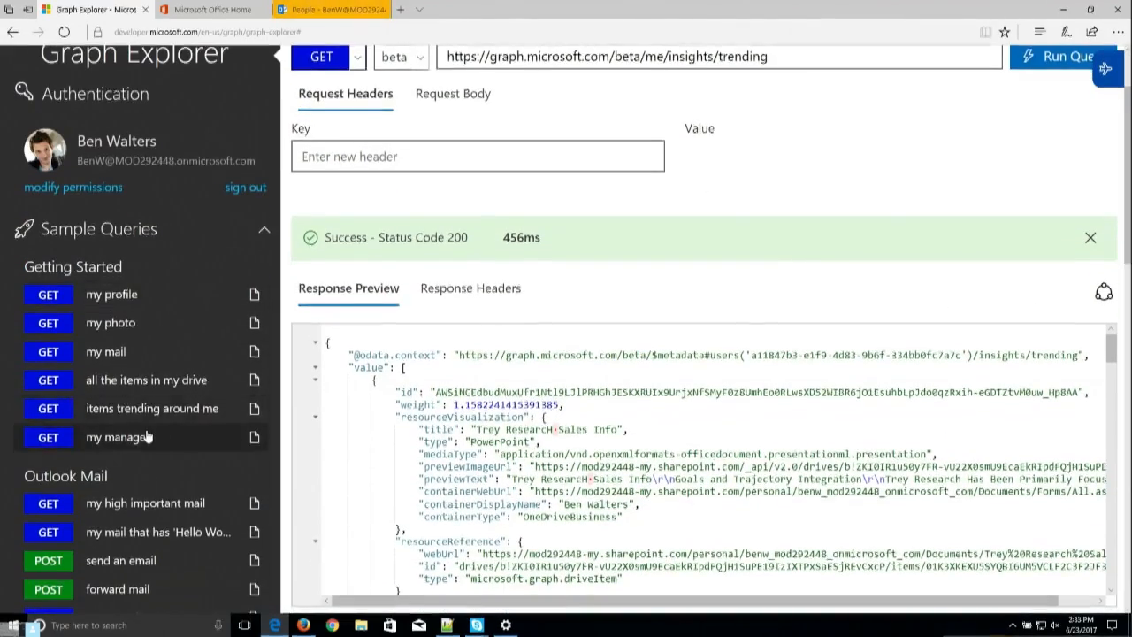
scroll(down, 3)
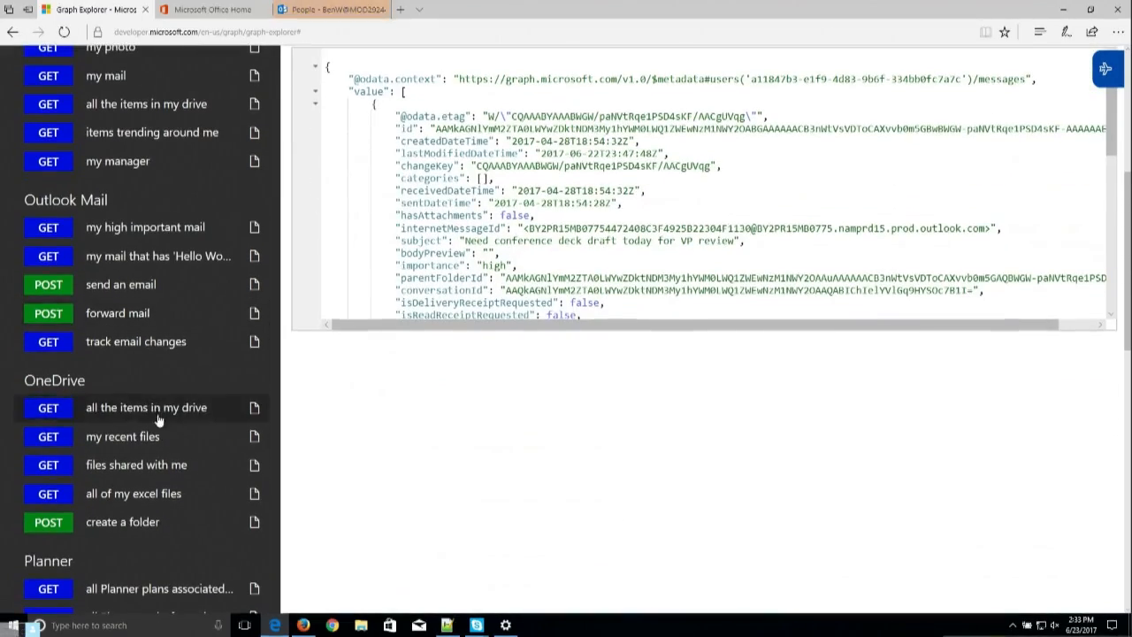
scroll(down, 3)
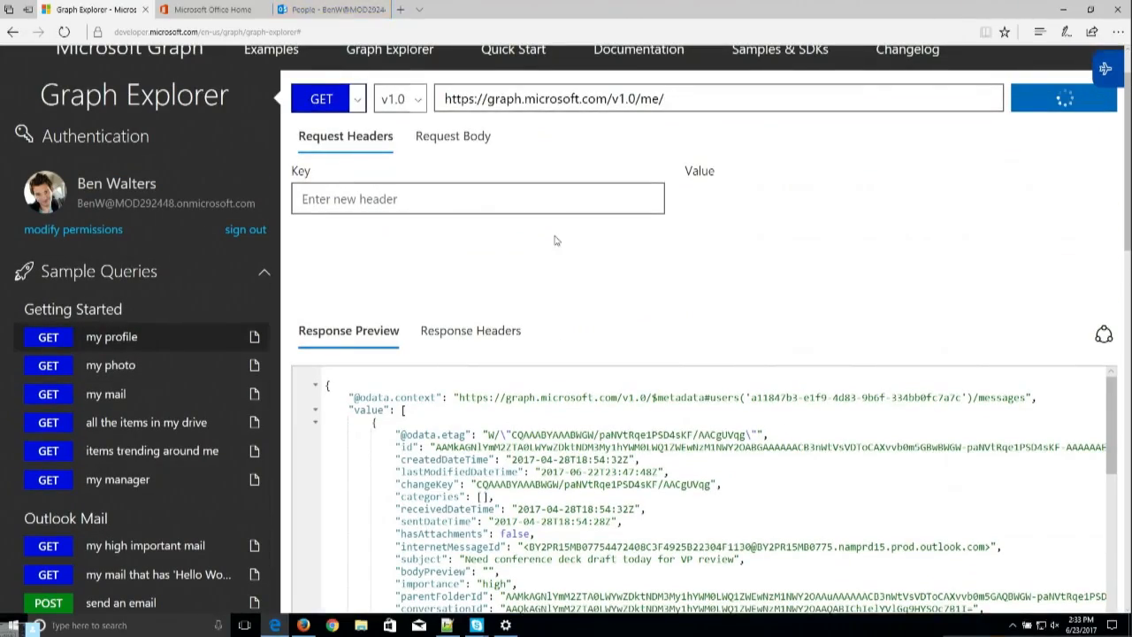
Run /me?$select=displayName,mail,officeLocation,skills,mySite,mailboxSettings.
click(1063, 98)
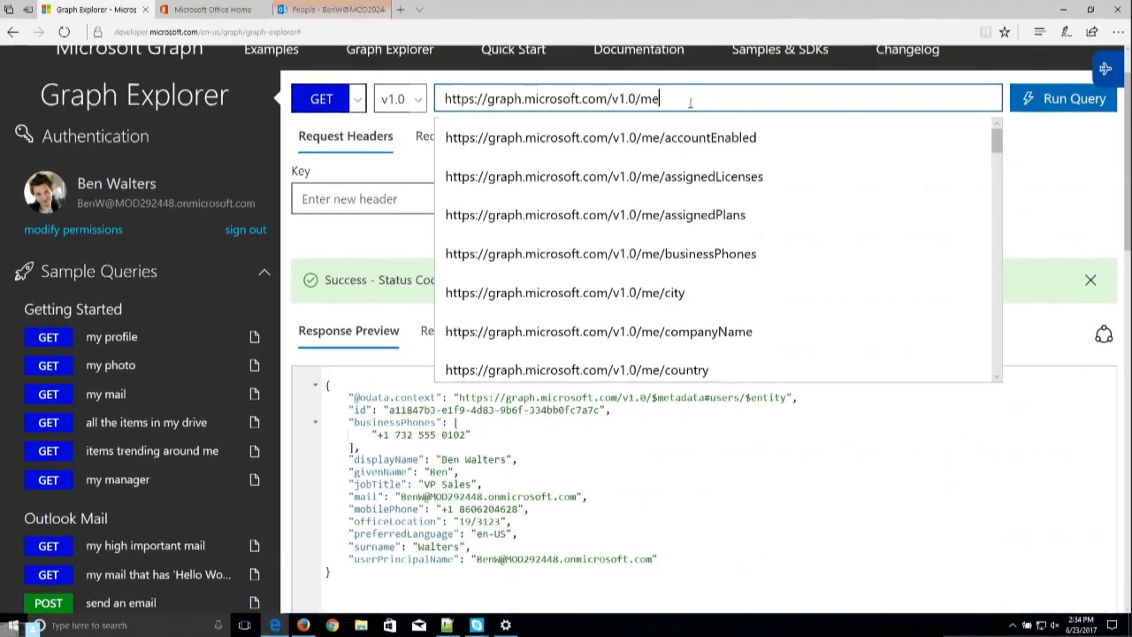
text(?$sele)
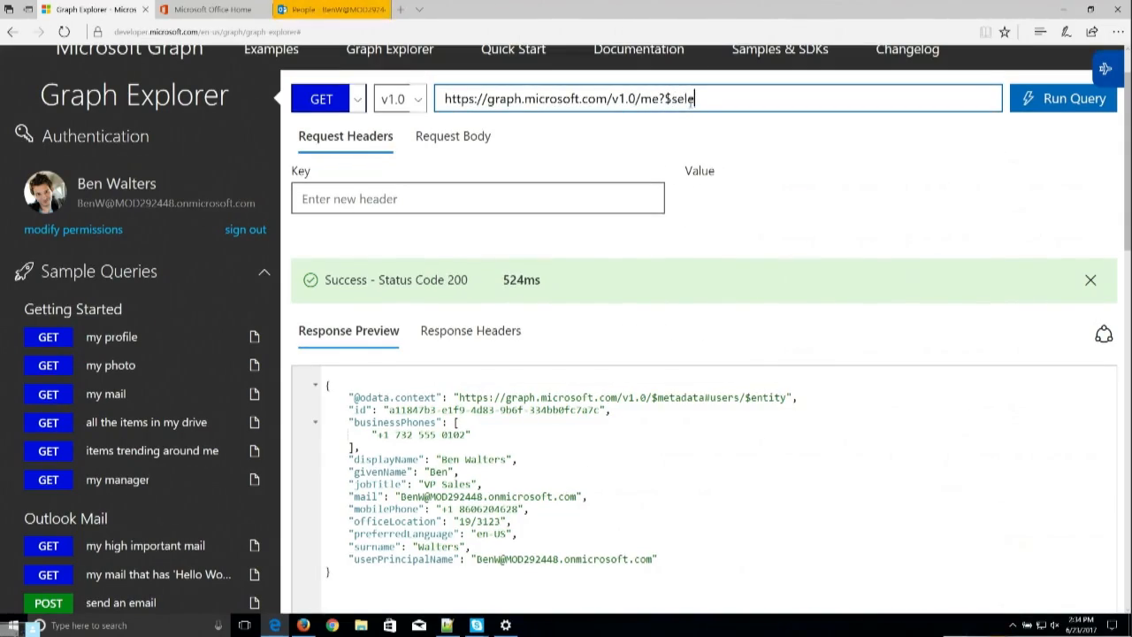
text(ct=)
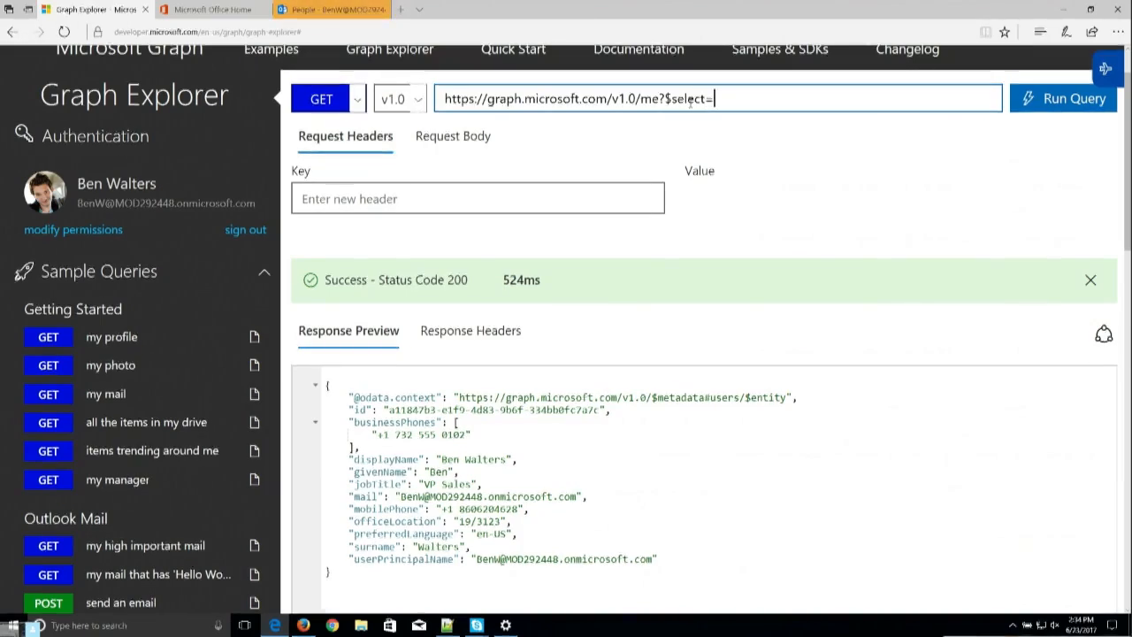
text(displayName,)
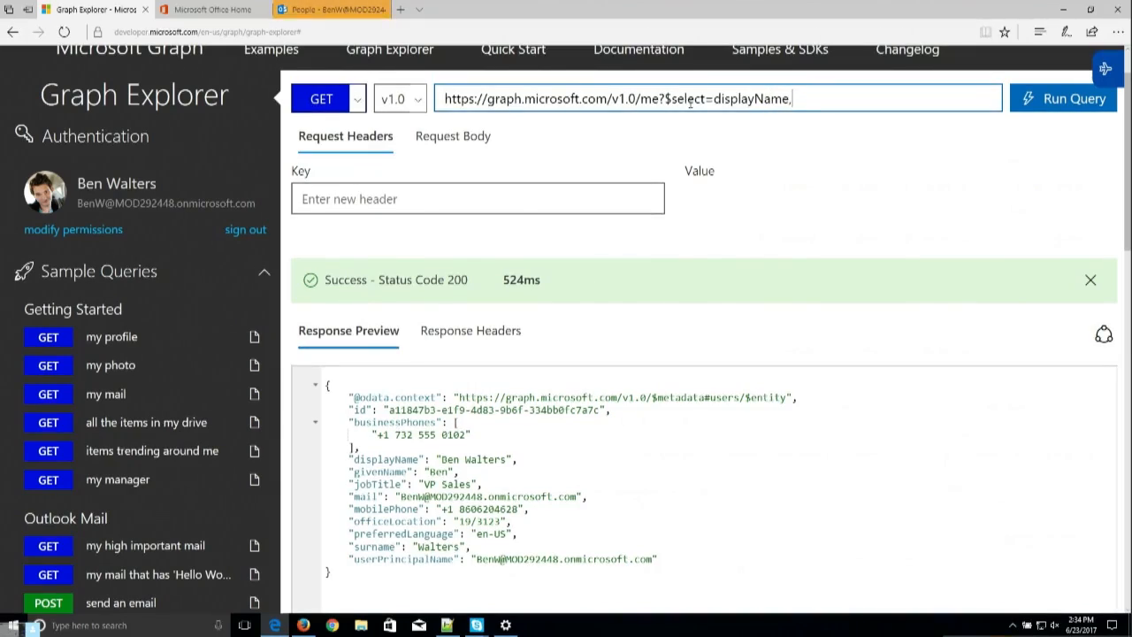
text(mail,)
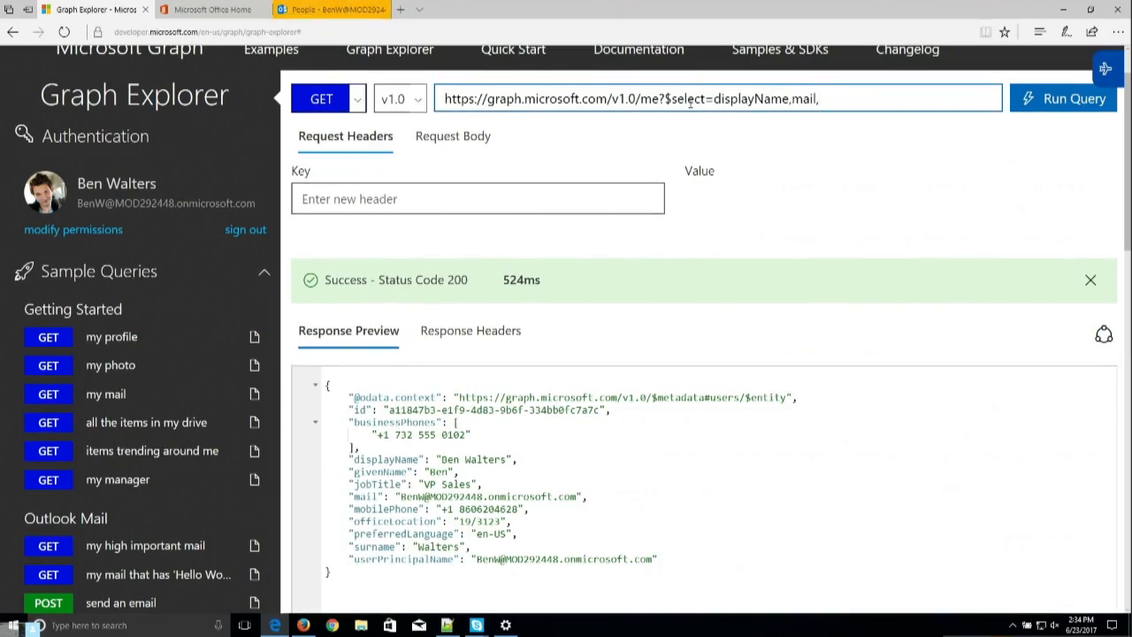
text(officeLocation)
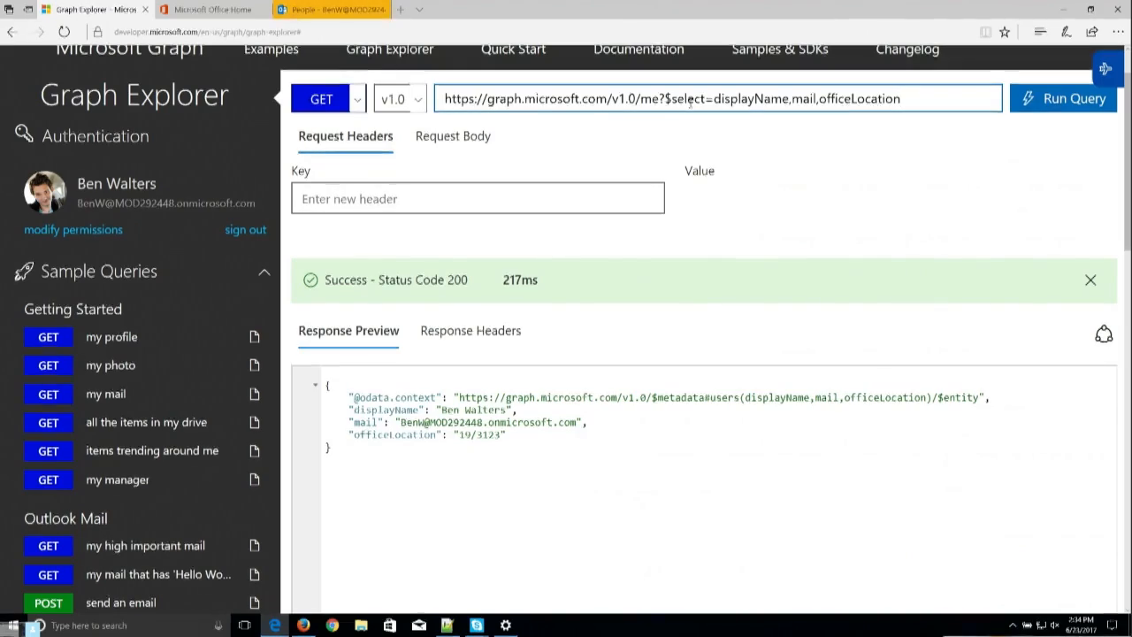
text(,s)
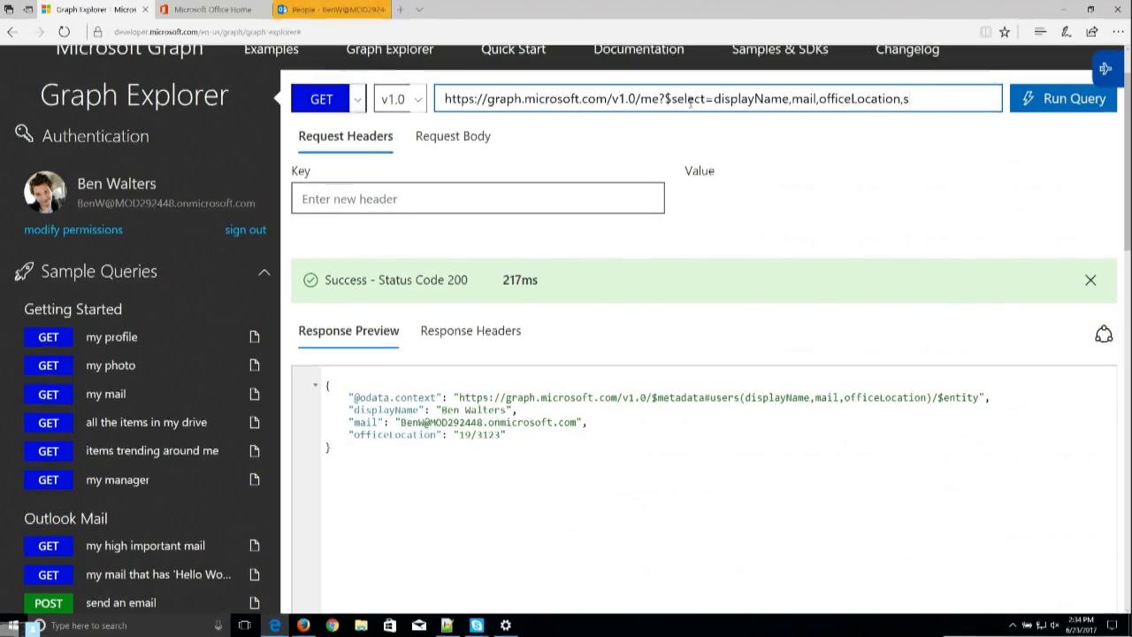
text(kill)
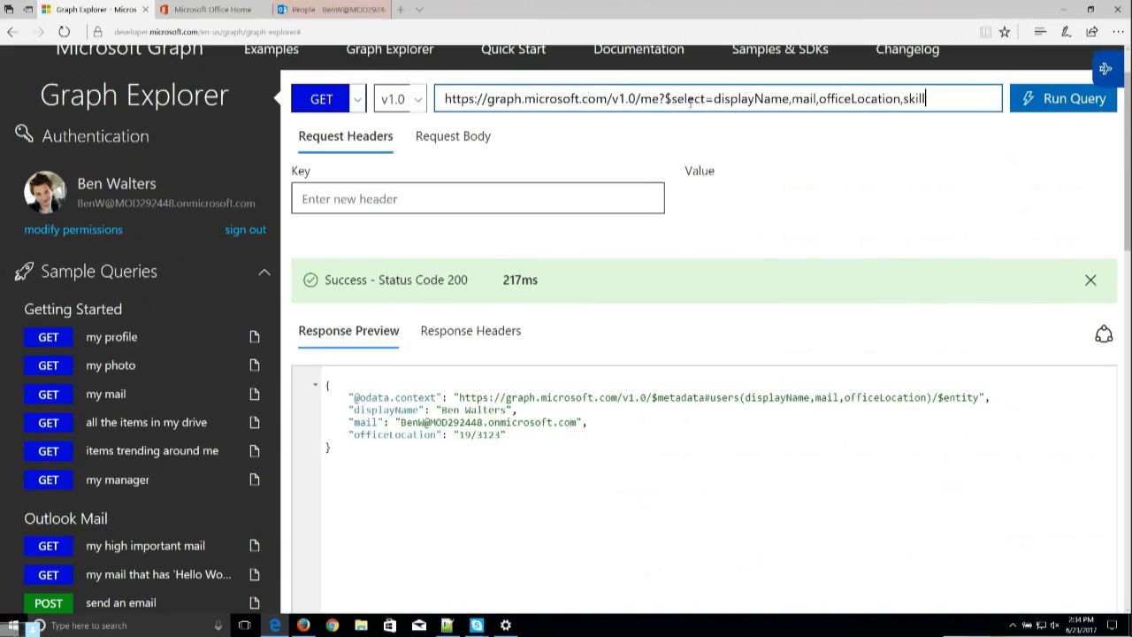
text(s,mySite,)
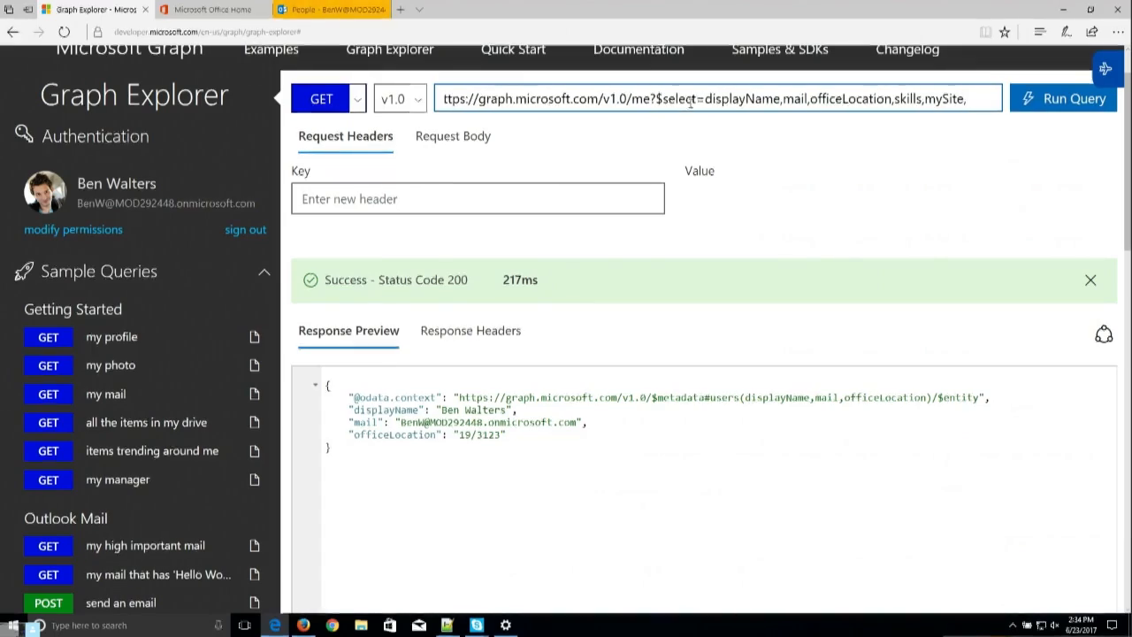
text(mailboxSet)
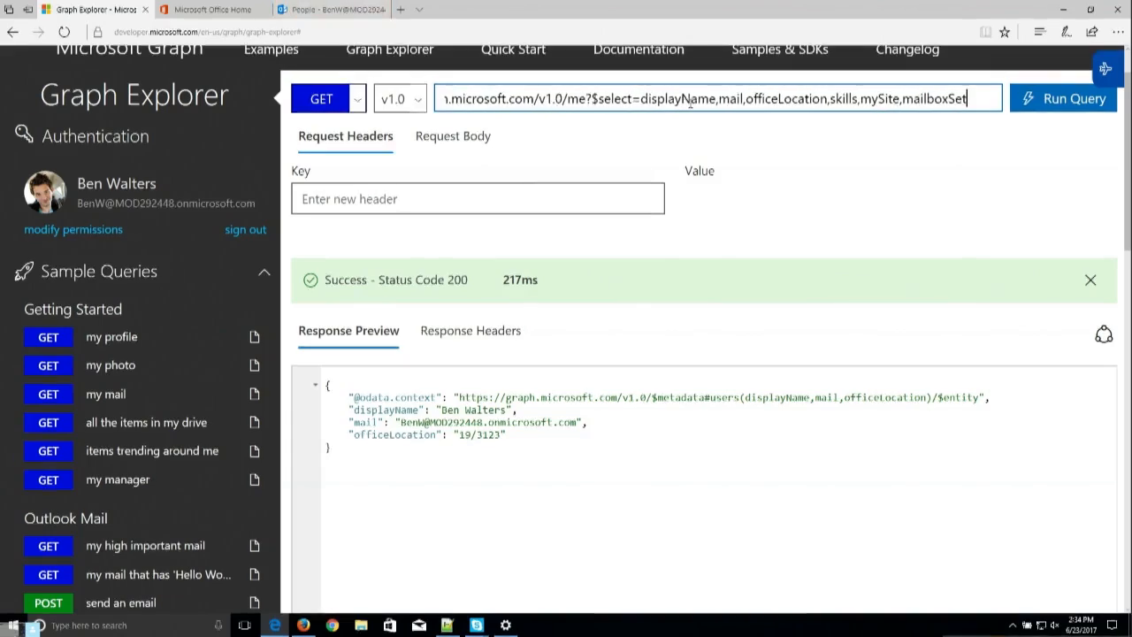
click(1062, 98)
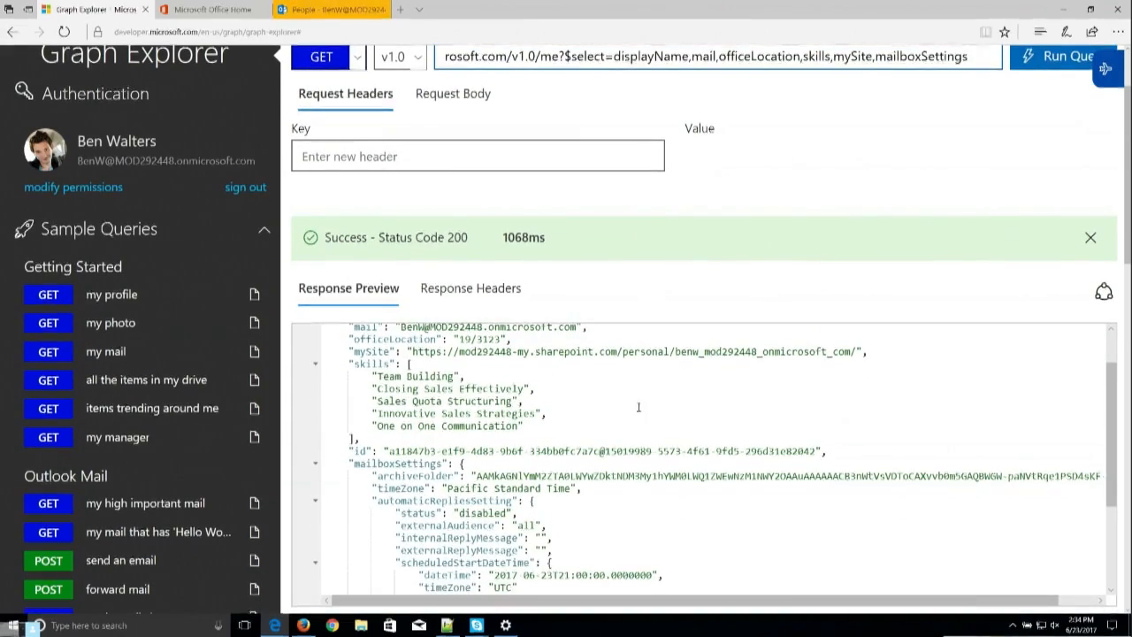
Scroll the selected-field profile results and open the API version list.
scroll(down, 3)
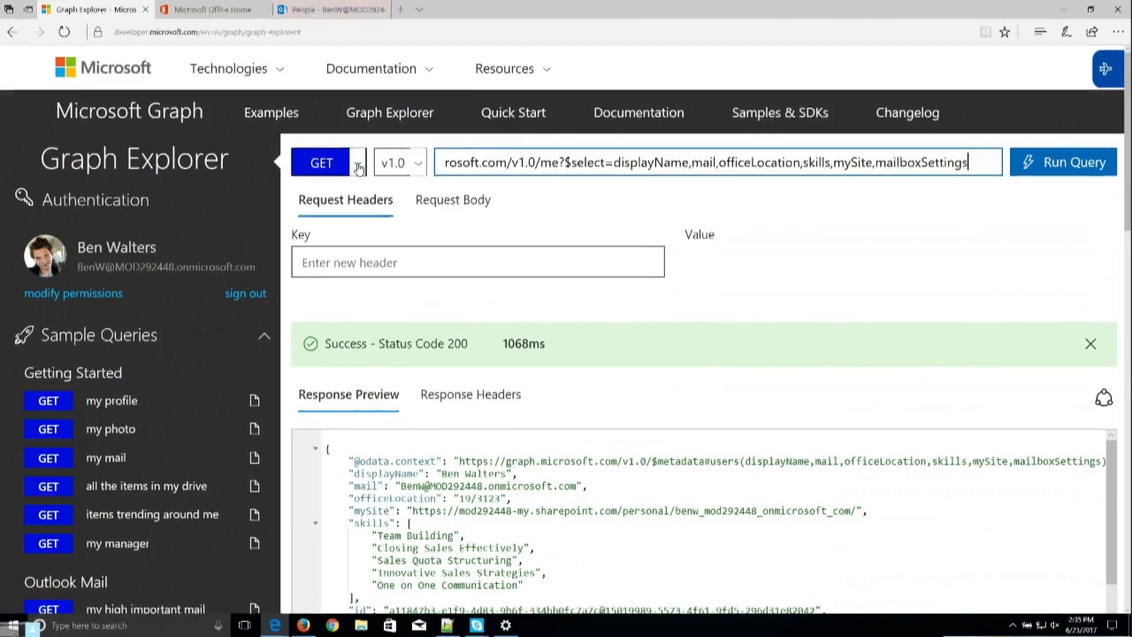
click(400, 162)
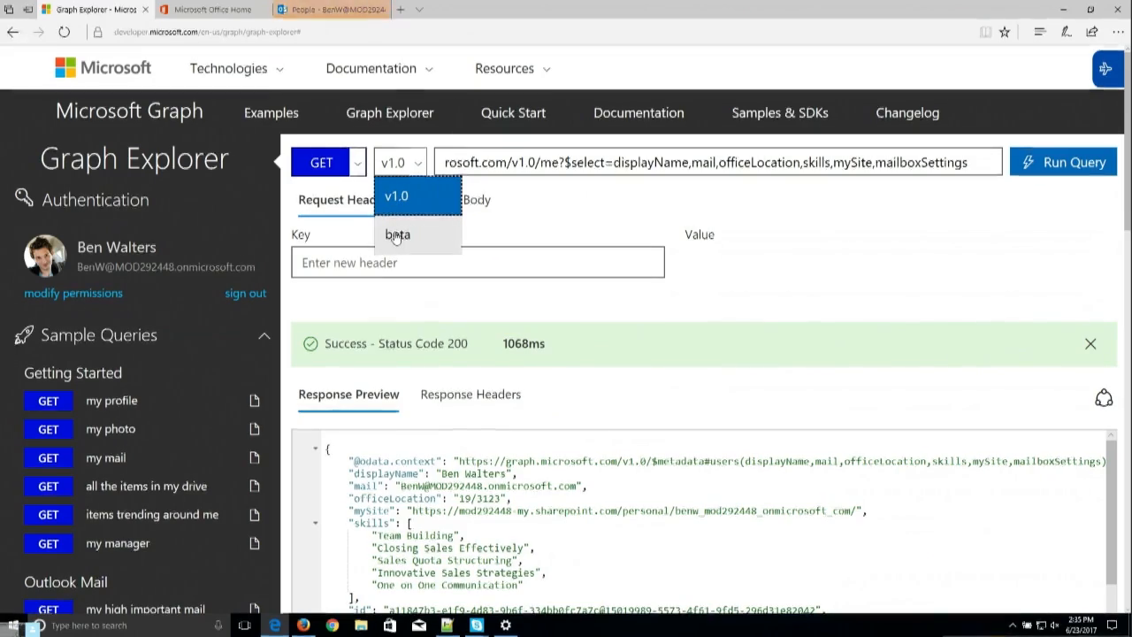
Switch to beta, add identityUserRisk to $select, run, and review the risk levels.
click(398, 235)
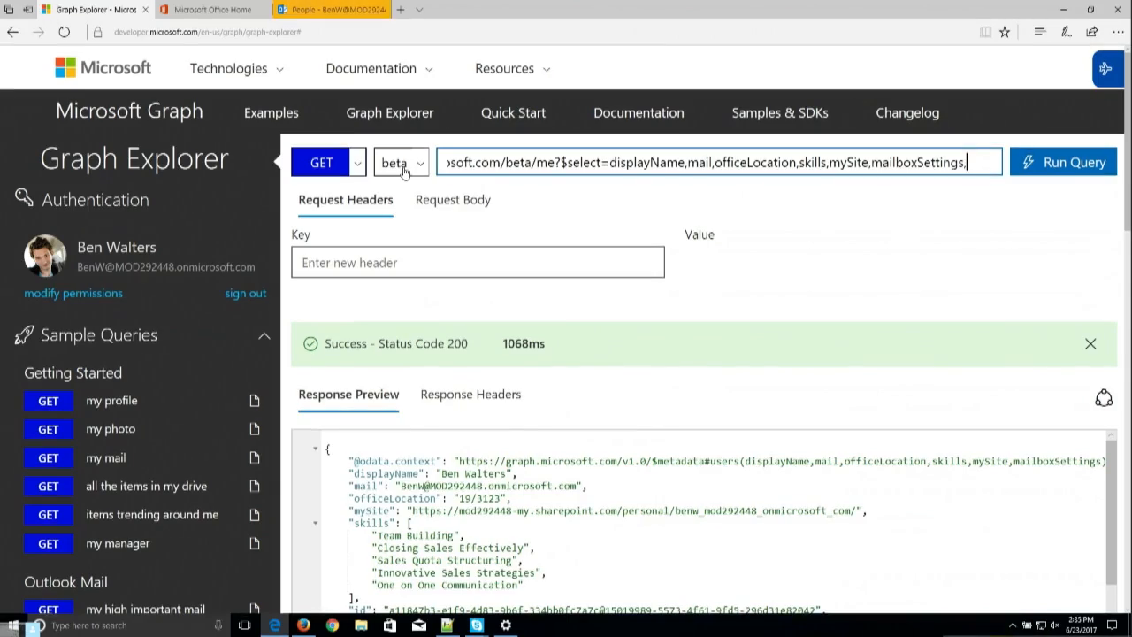
text(identityUse)
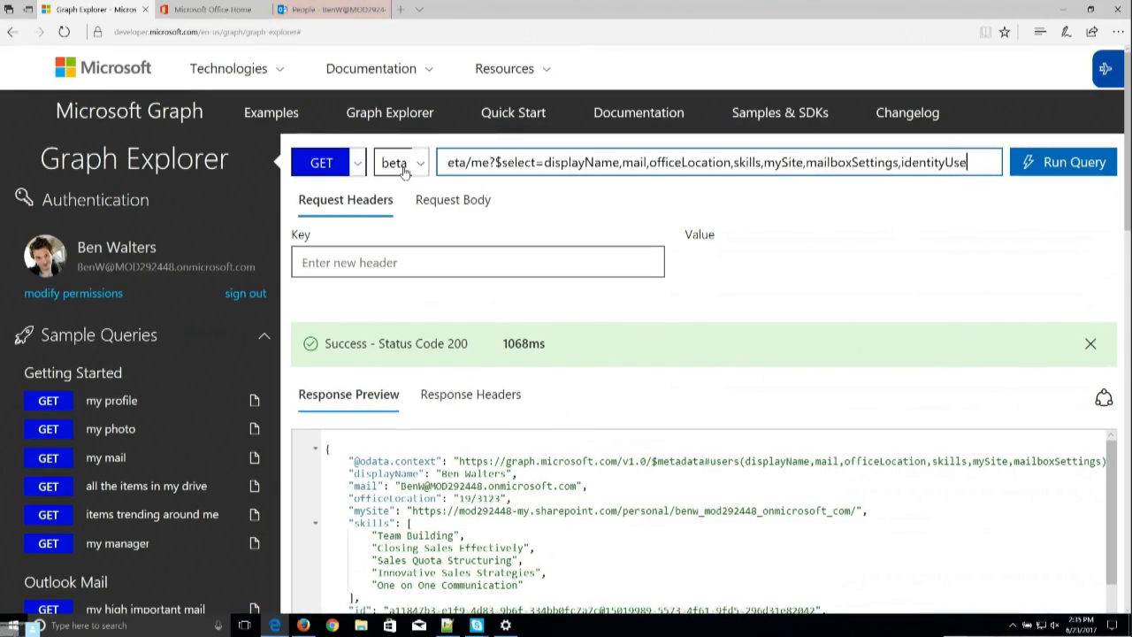
click(1063, 162)
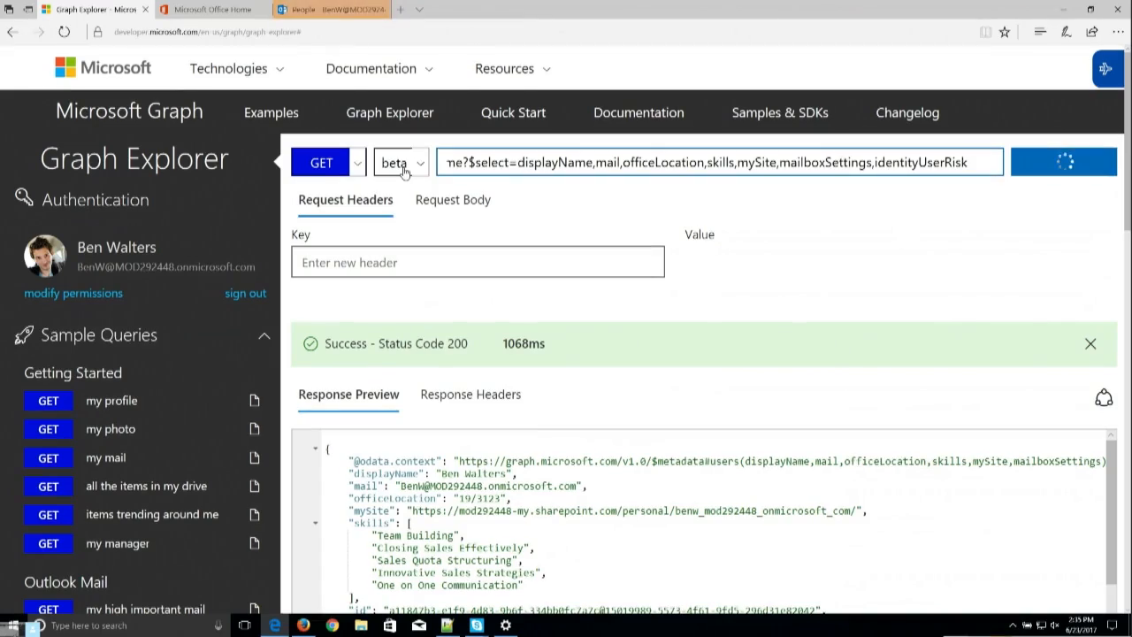
mouse_move(616, 314)
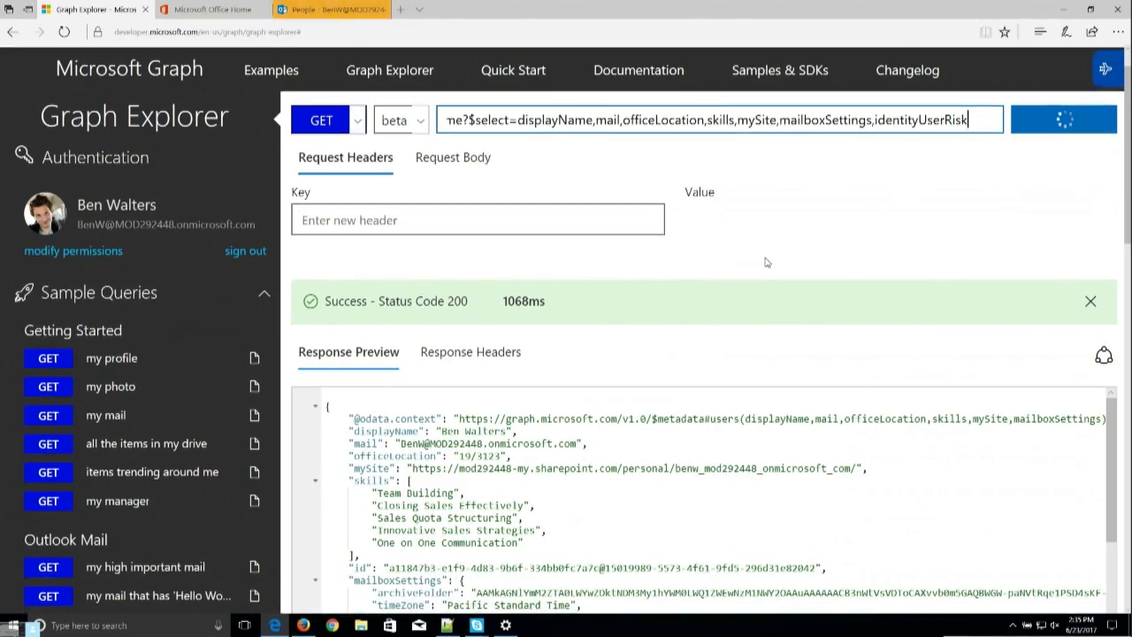
scroll(down, 3)
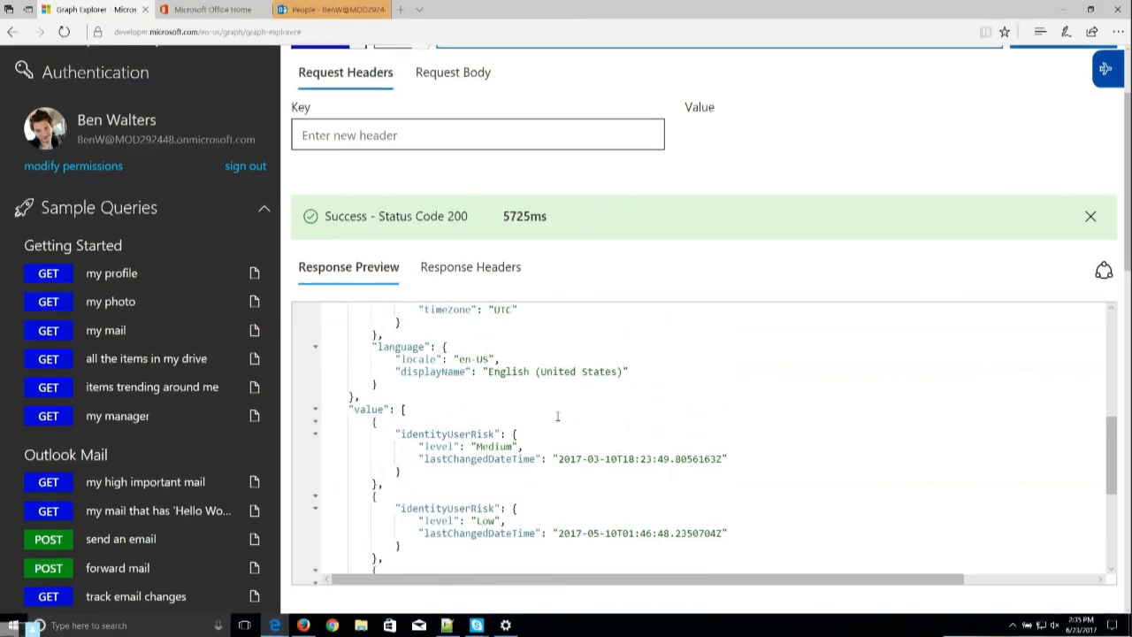
scroll(down, 3)
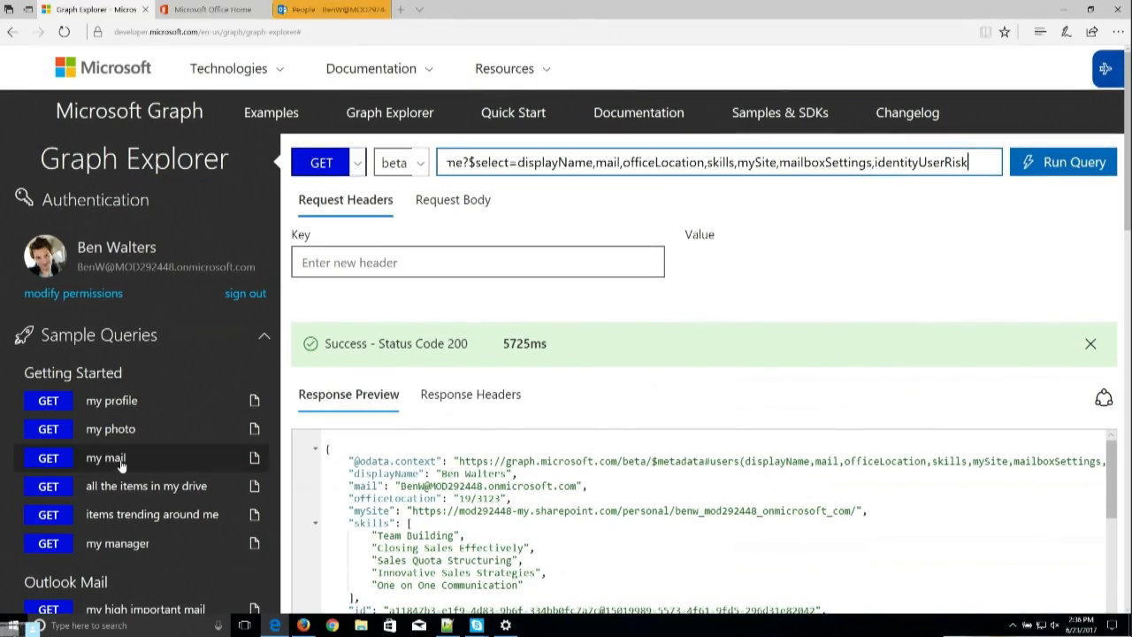
List all drive items and select Trey Research Sales Info.pptx's parent folder id.
click(145, 486)
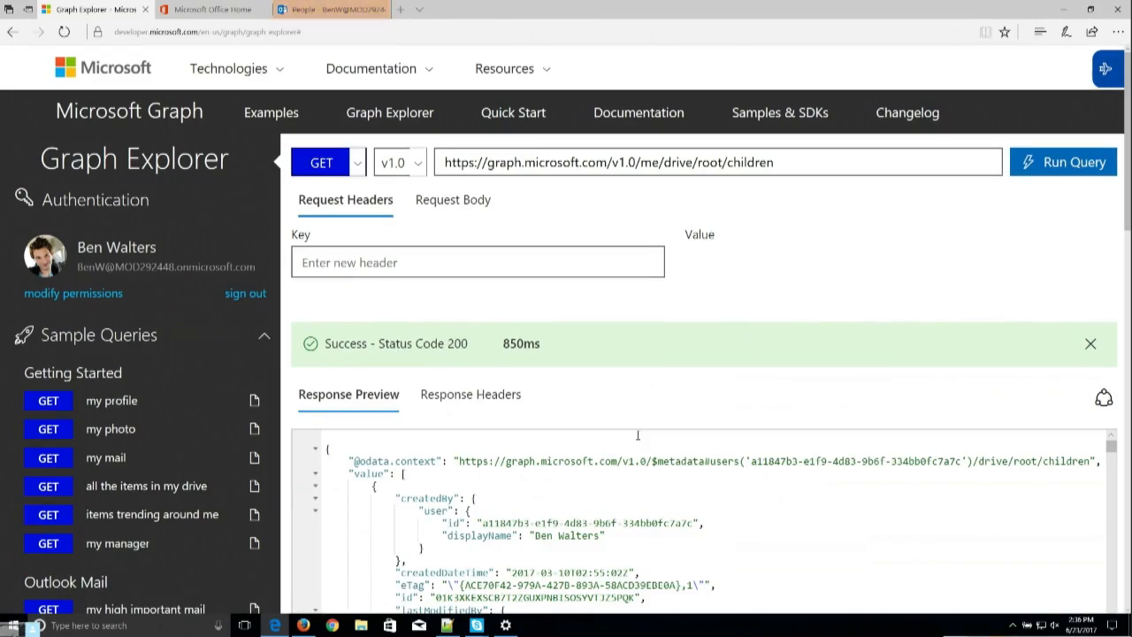
scroll(down, 3)
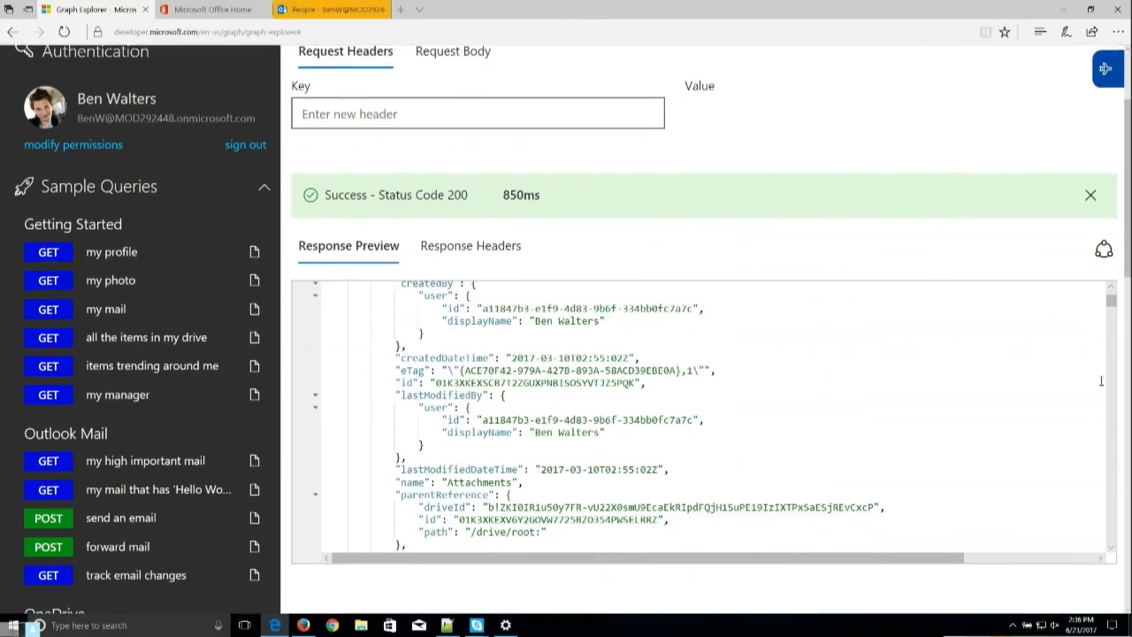
scroll(down, 3)
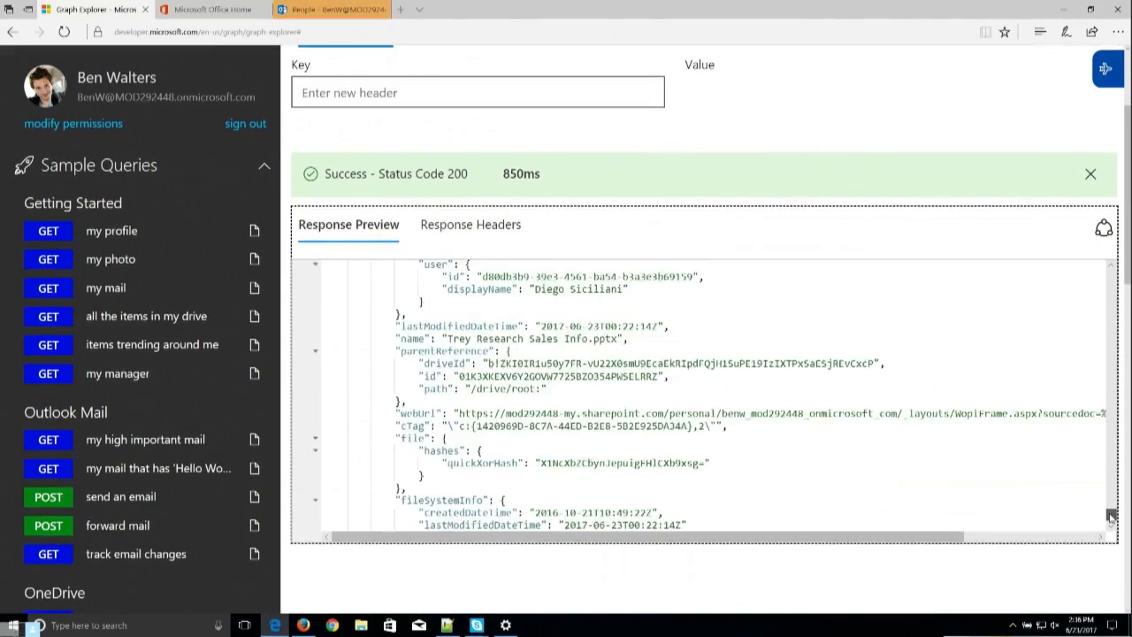
scroll(down, 3)
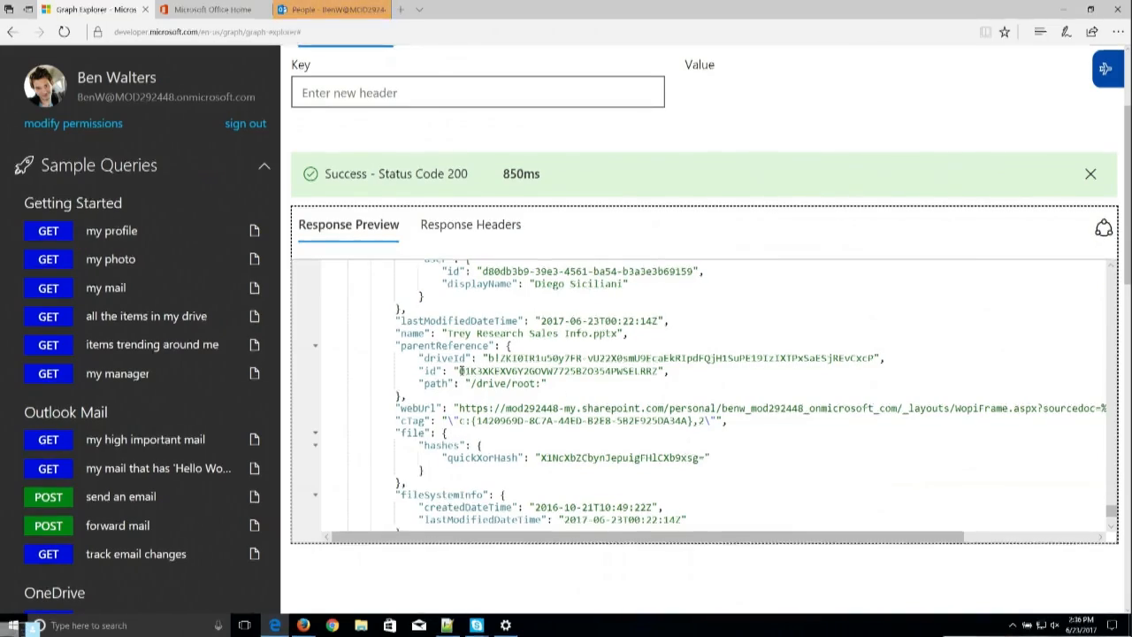
double_click(557, 370)
text(https://graph.microsoft.com/v1.0/me/drive/)
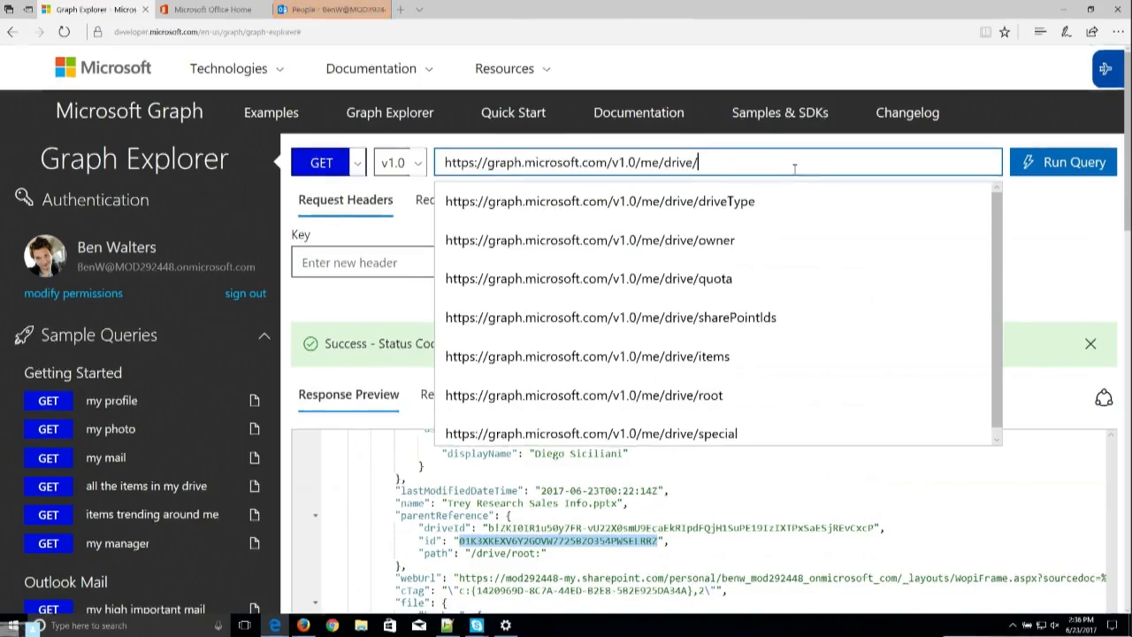
Edit the drive item URL to request lastModifiedByUser.
click(588, 356)
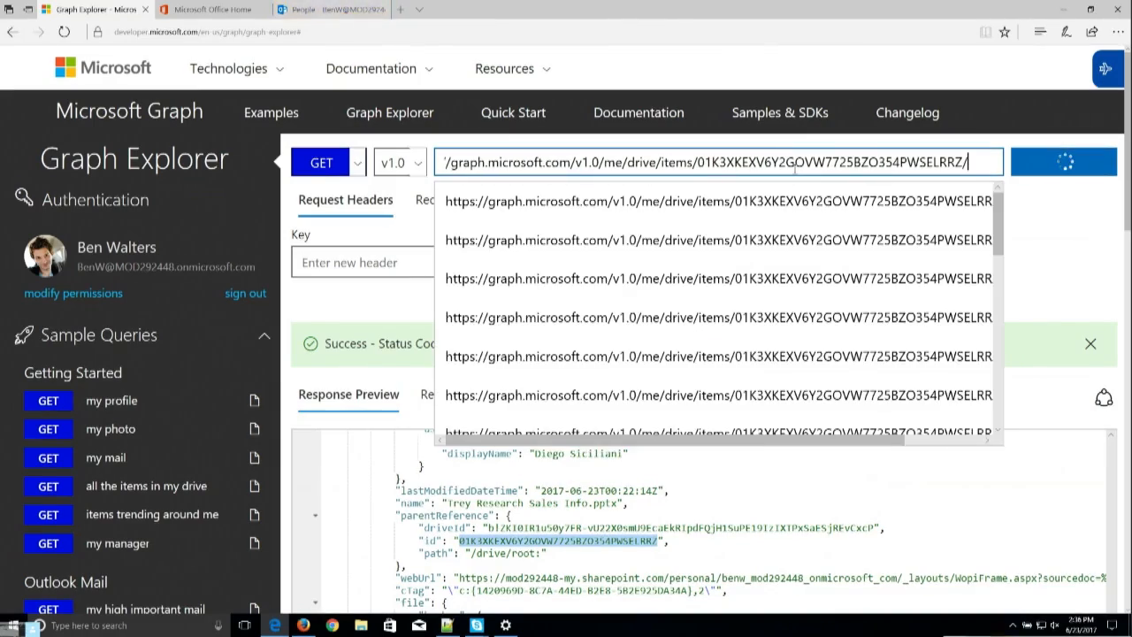
text(lastModi)
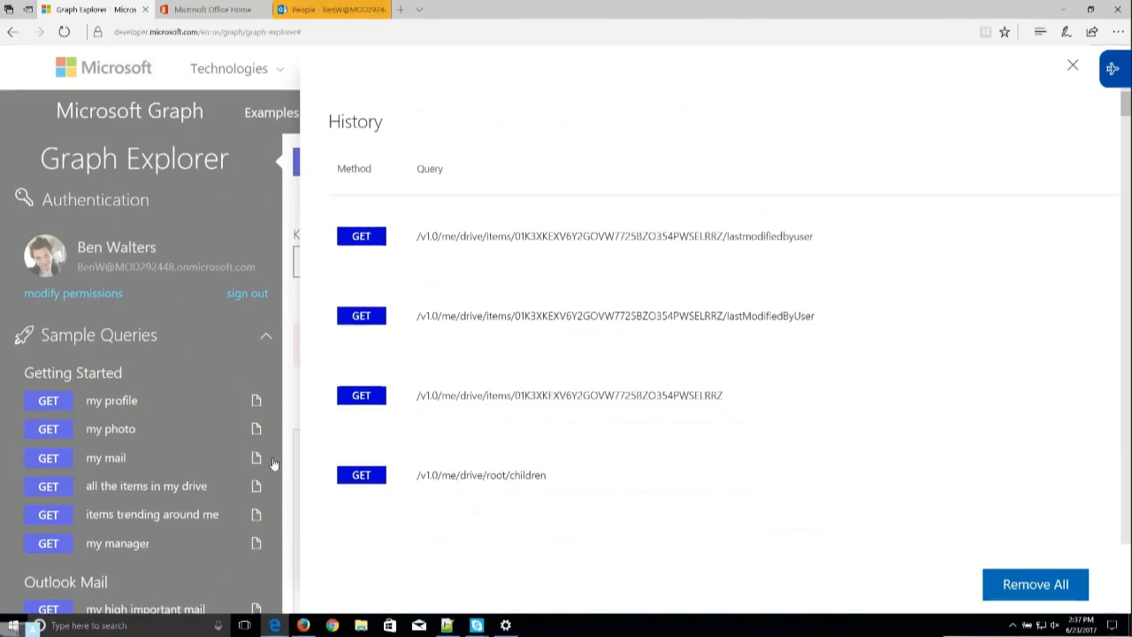
Scroll through the query history of drive item and lastModifiedByUser requests.
scroll(down, 3)
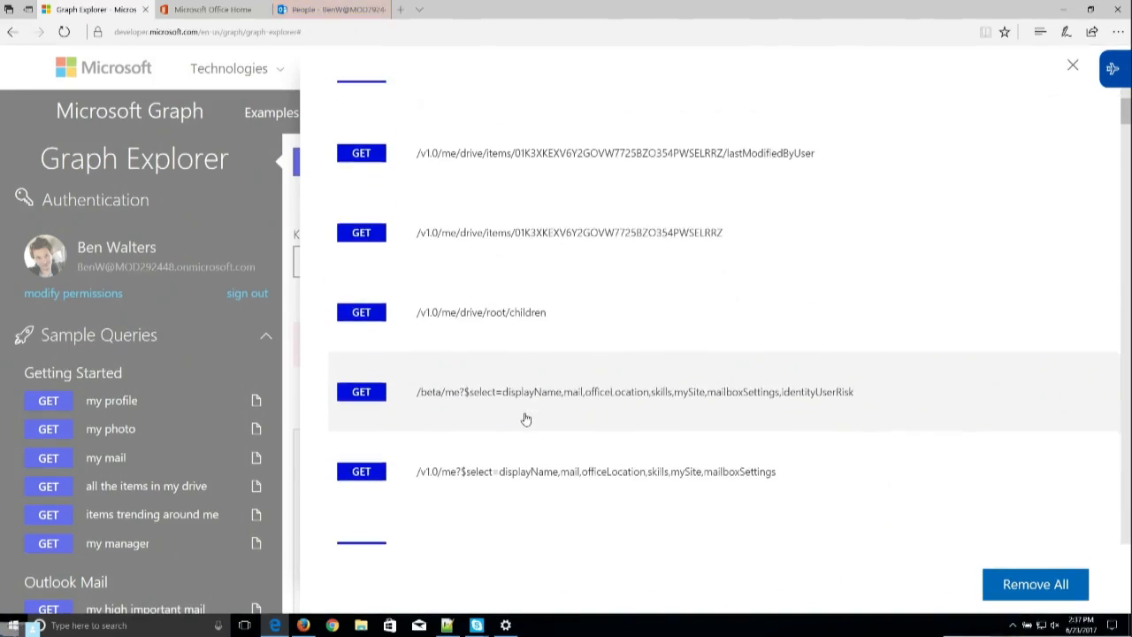
scroll(down, 3)
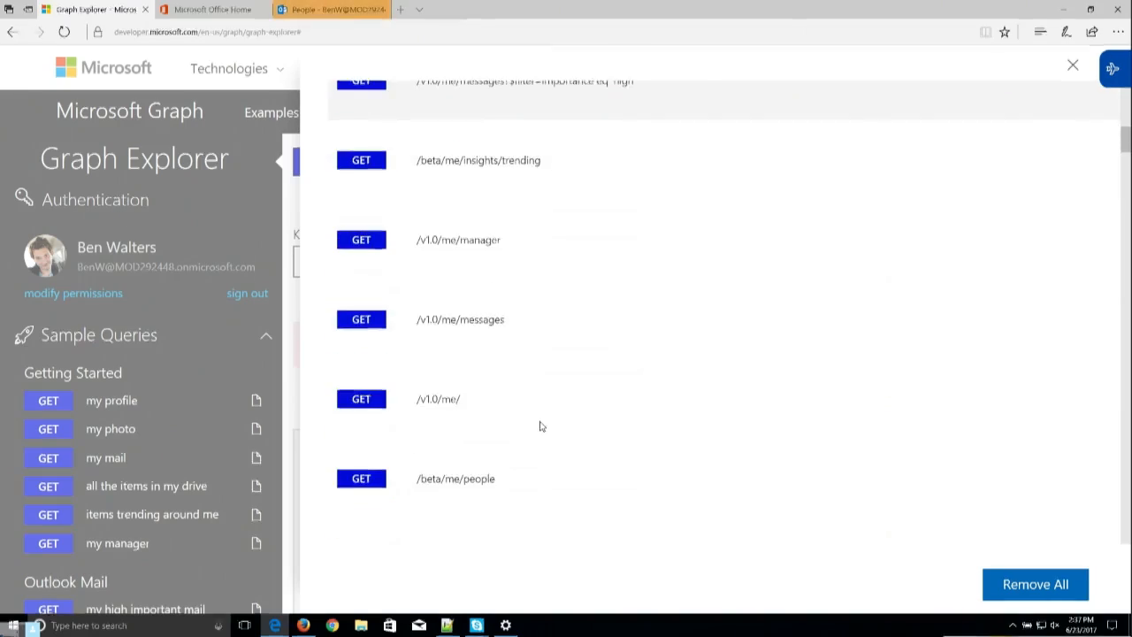
scroll(down, 3)
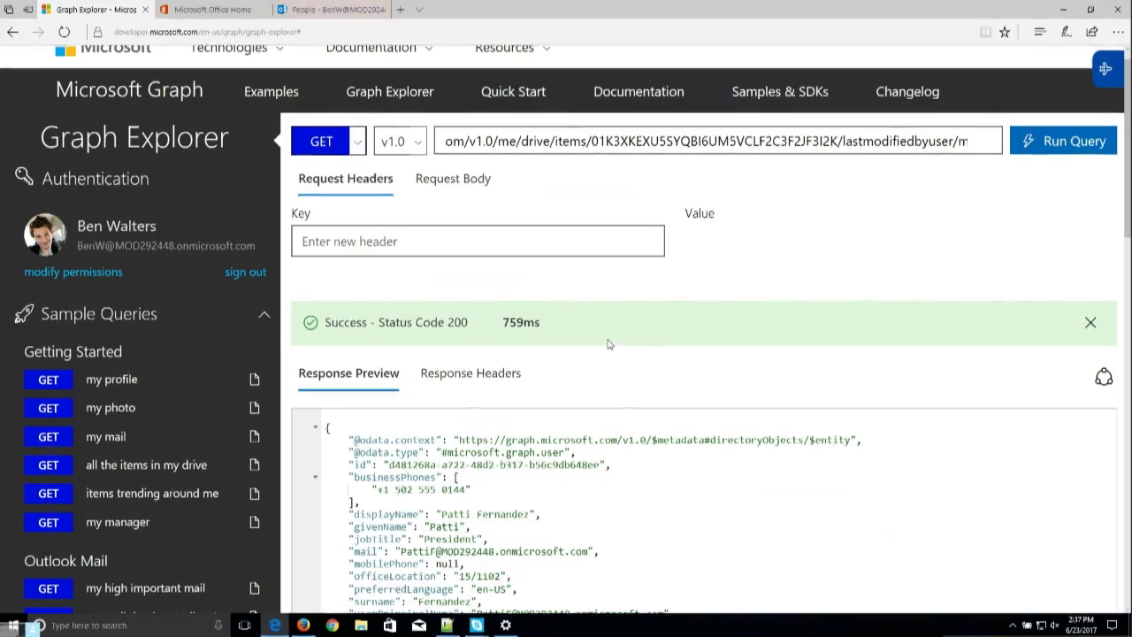
scroll(down, 3)
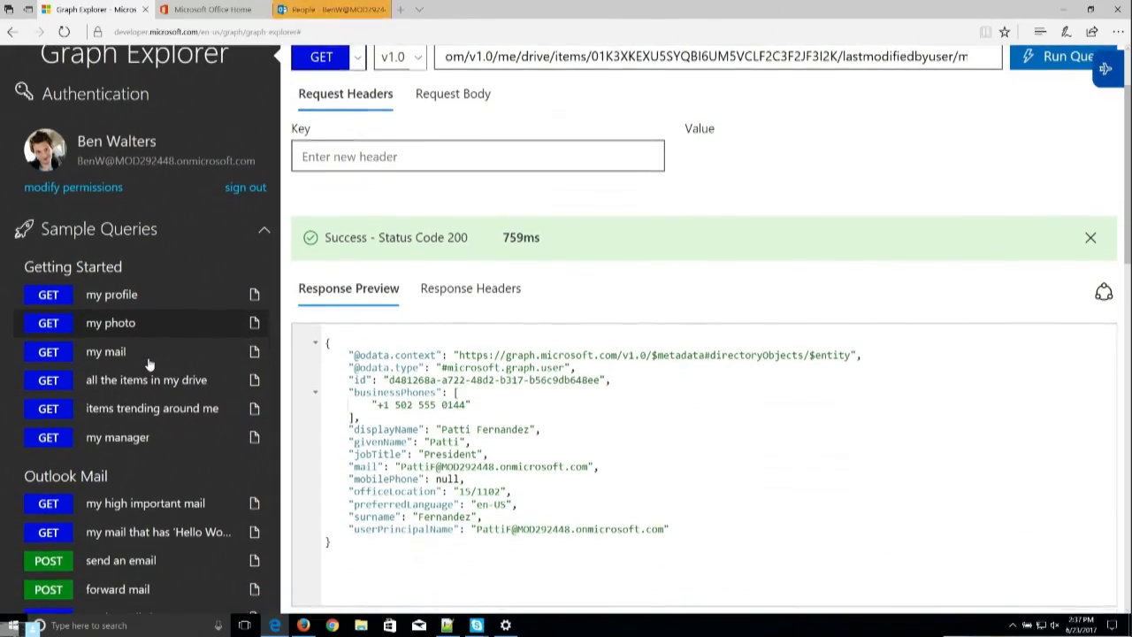
scroll(down, 3)
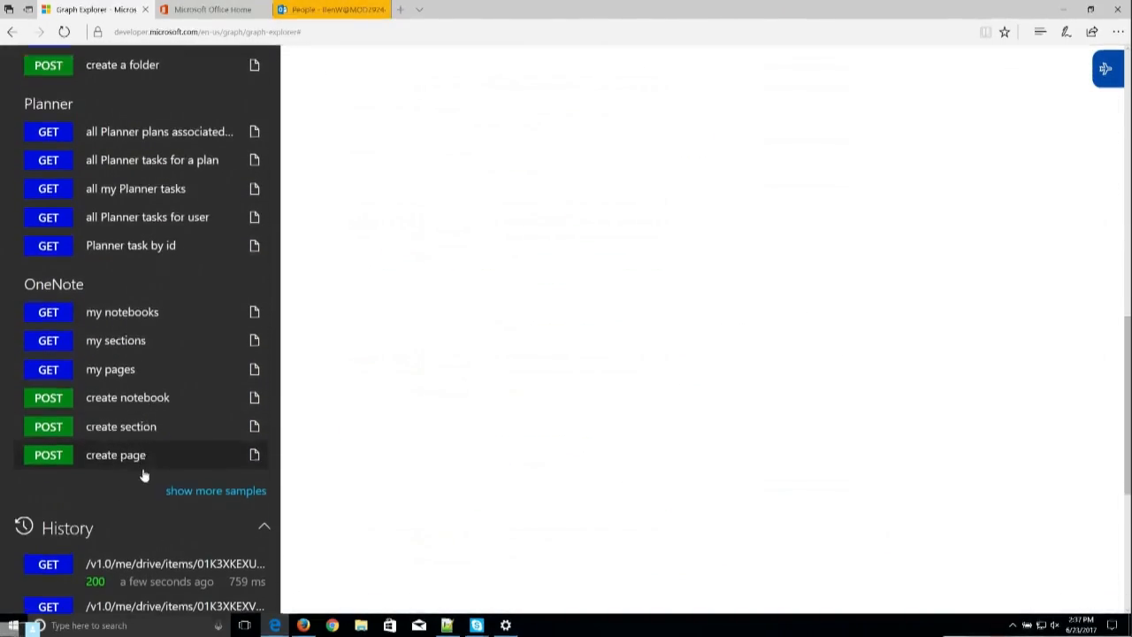
scroll(down, 3)
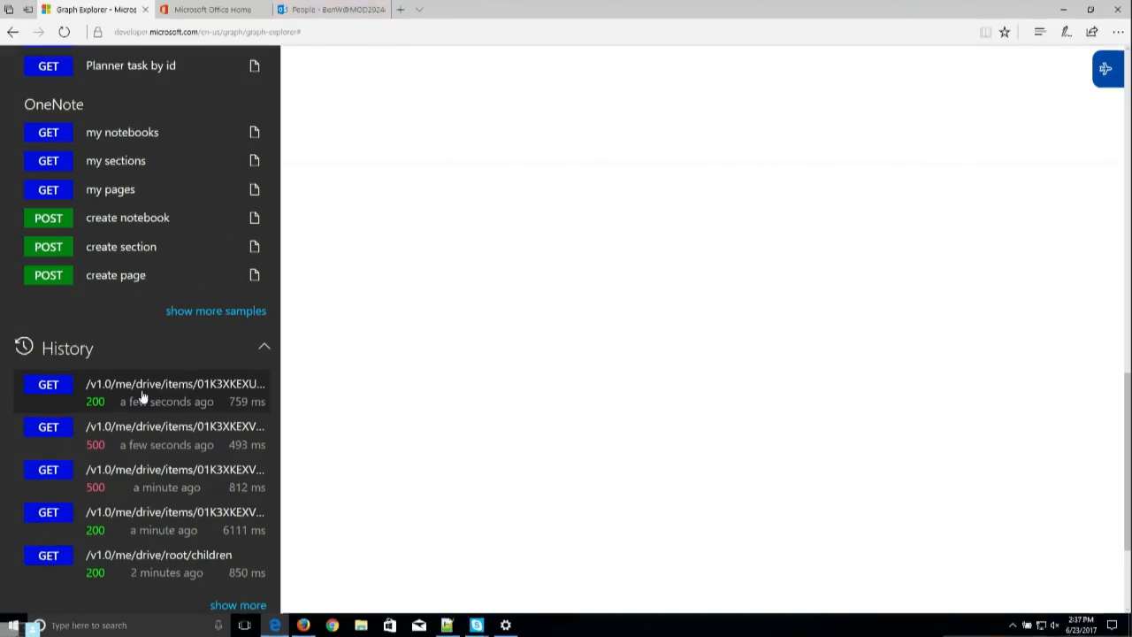
mouse_move(168, 442)
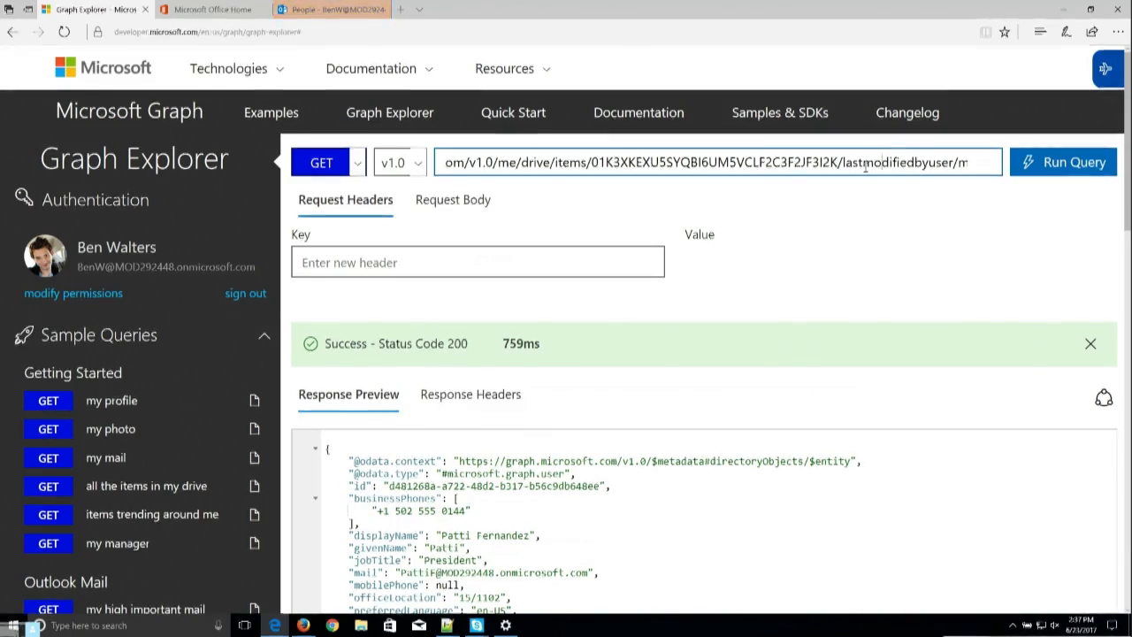
Append /manager to the lastModifiedByUser URL to request that user's manager.
text(anager)
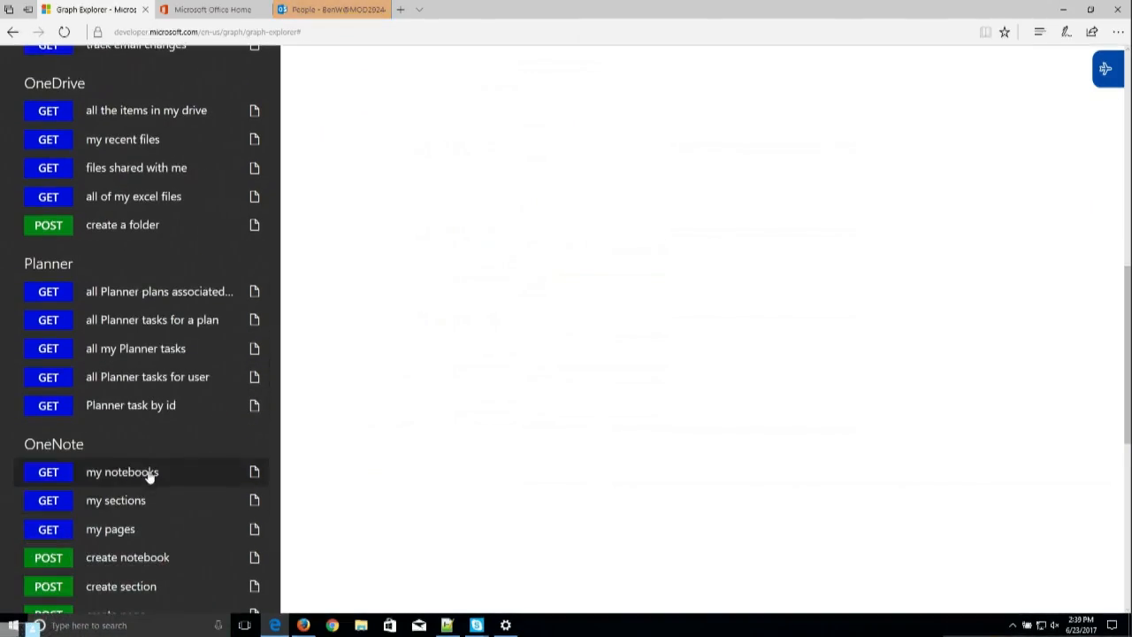
Enable the Extensions sample category and load the 'create an open extension' POST sample.
scroll(down, 3)
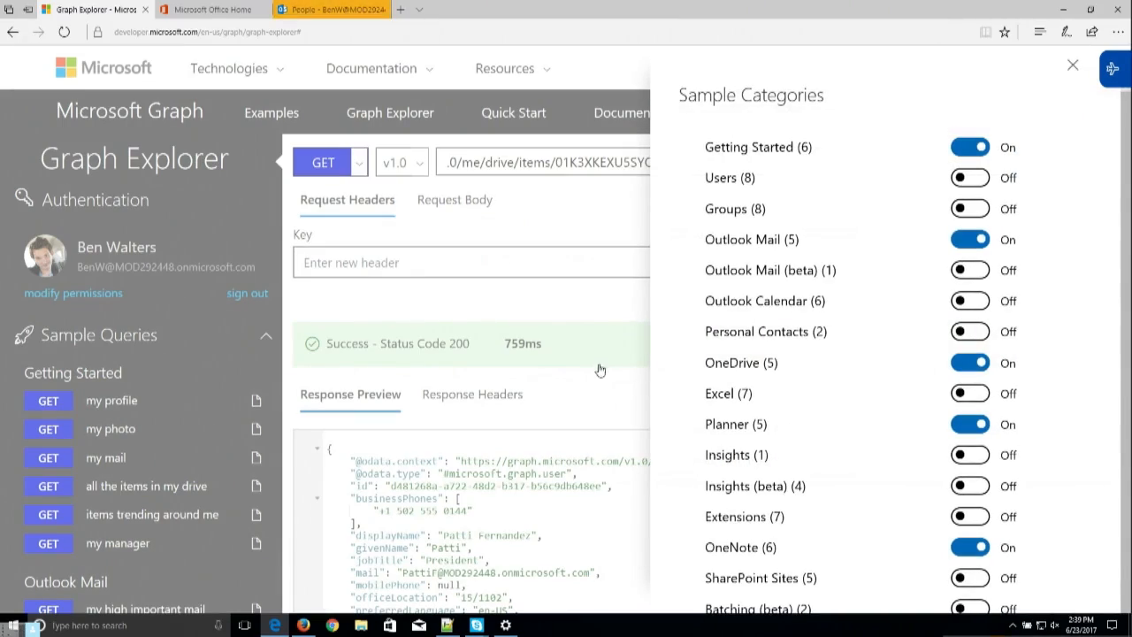
mouse_move(787, 382)
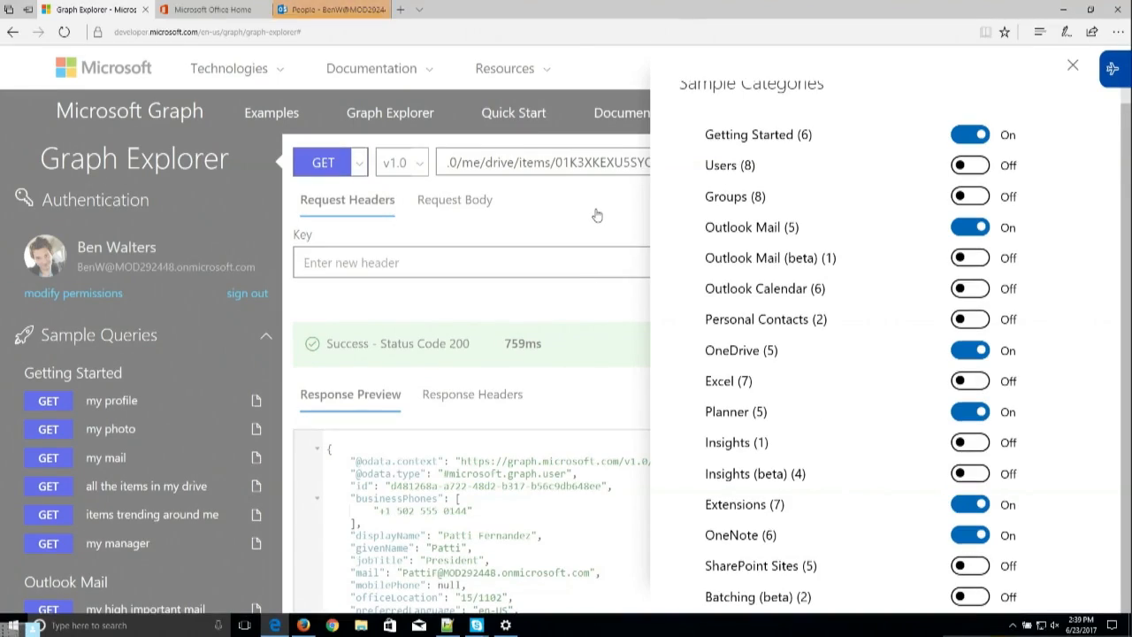
click(1072, 65)
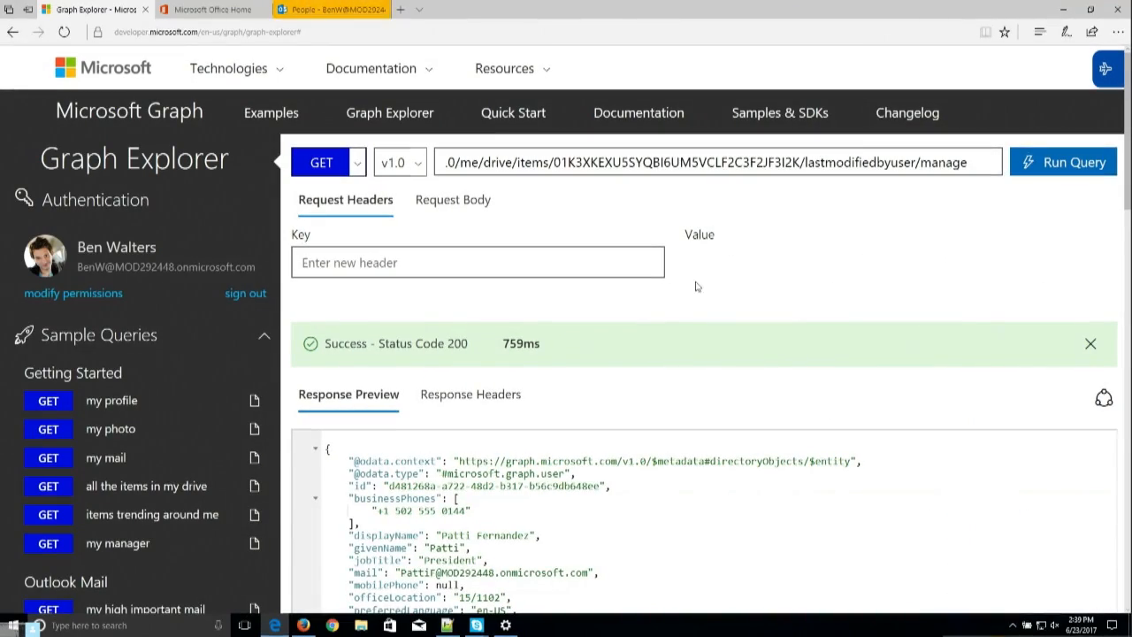
scroll(down, 3)
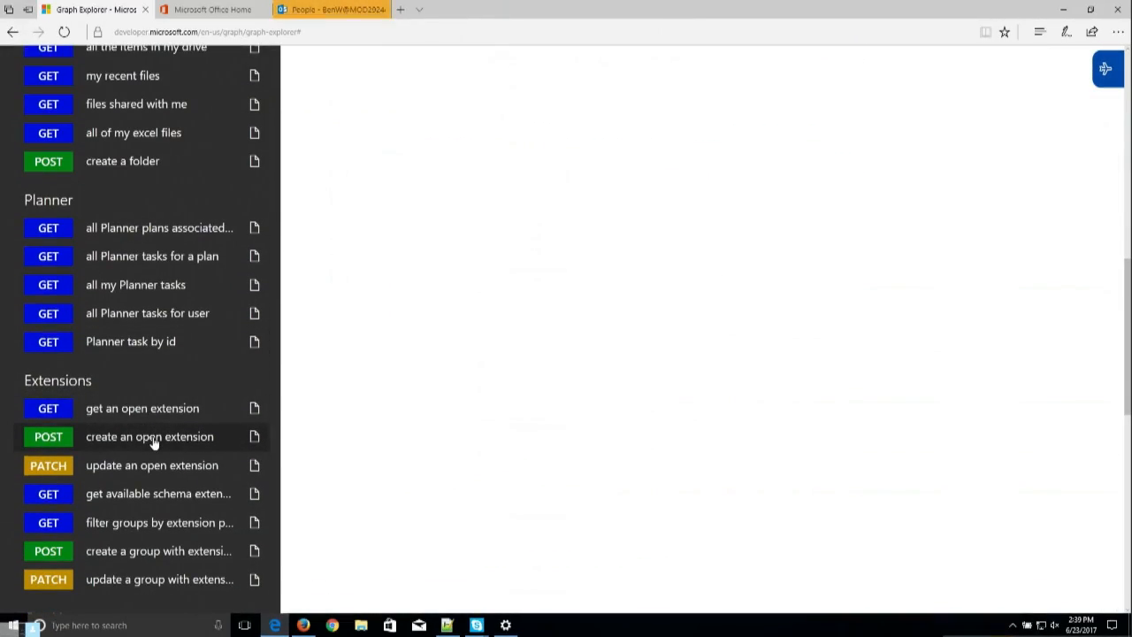
click(149, 436)
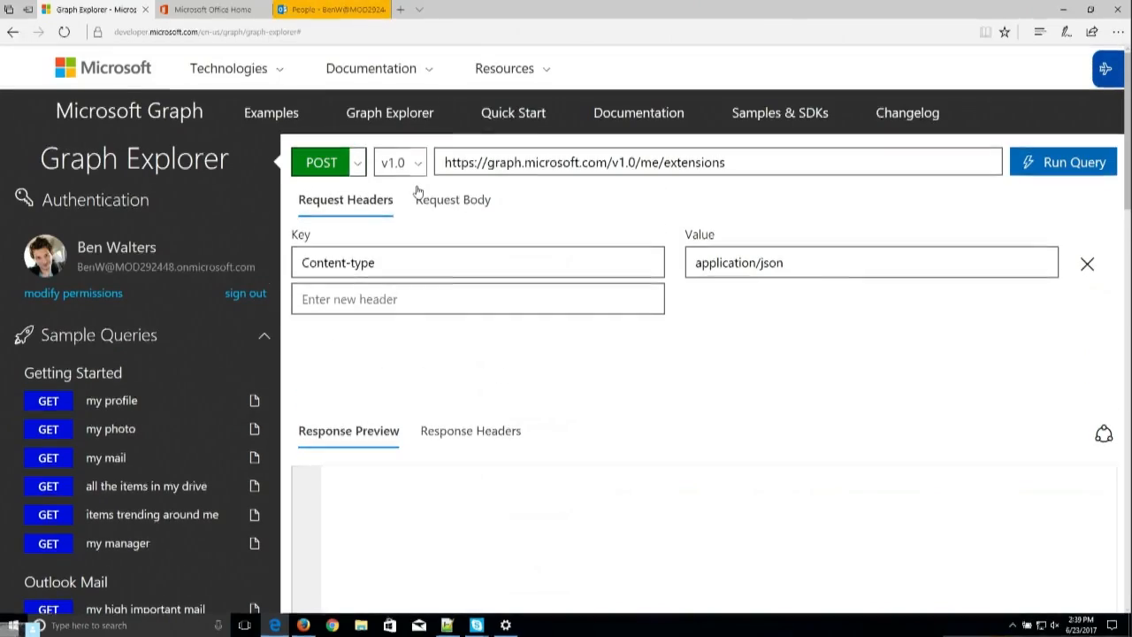
Change the request body color from purple to green and send the POST to /me/extensions.
click(452, 199)
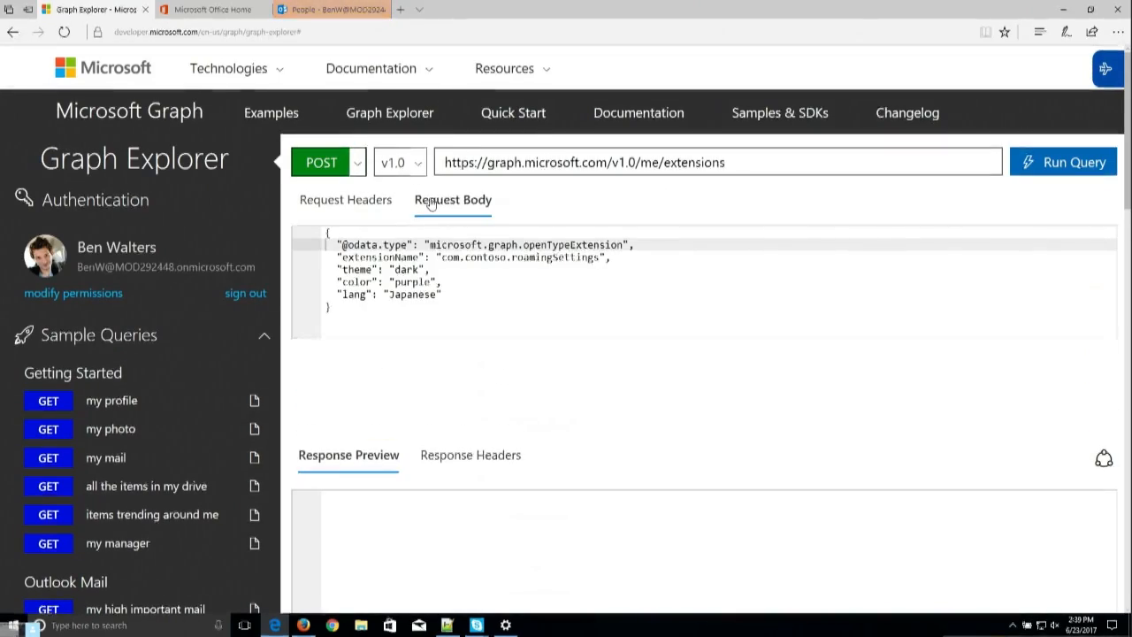
click(452, 199)
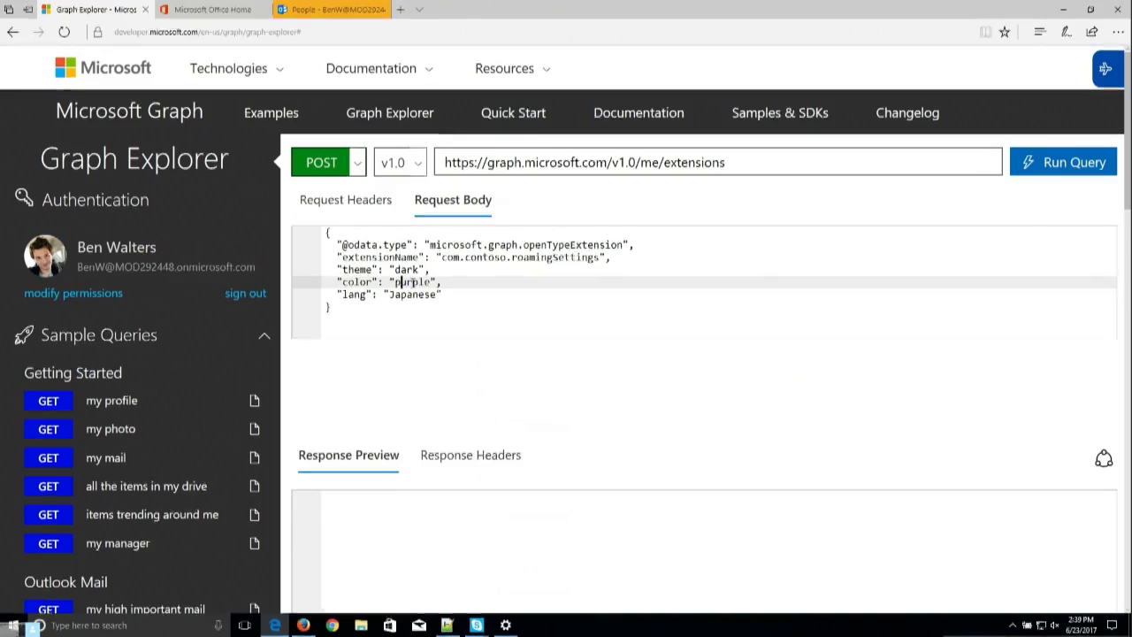
double_click(413, 282)
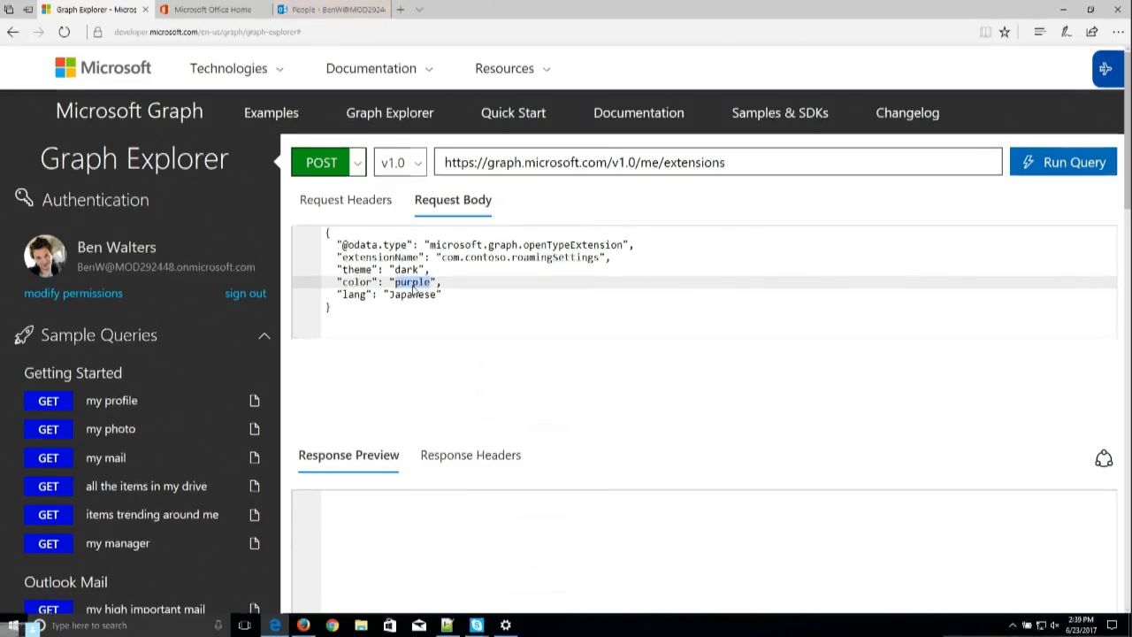
text(green)
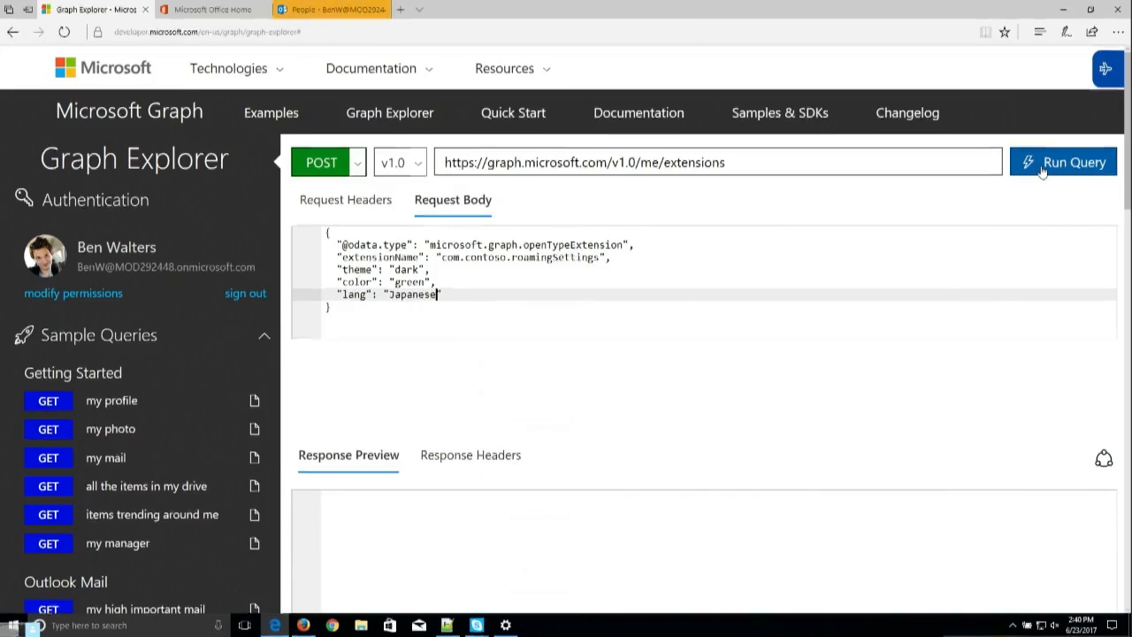
click(1062, 162)
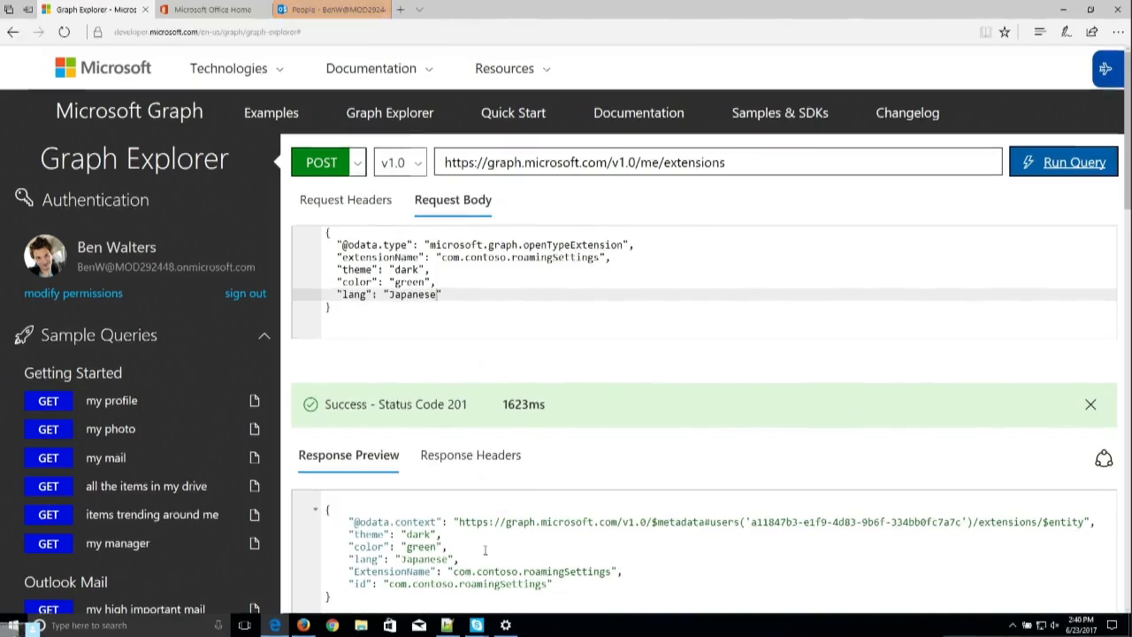
scroll(down, 3)
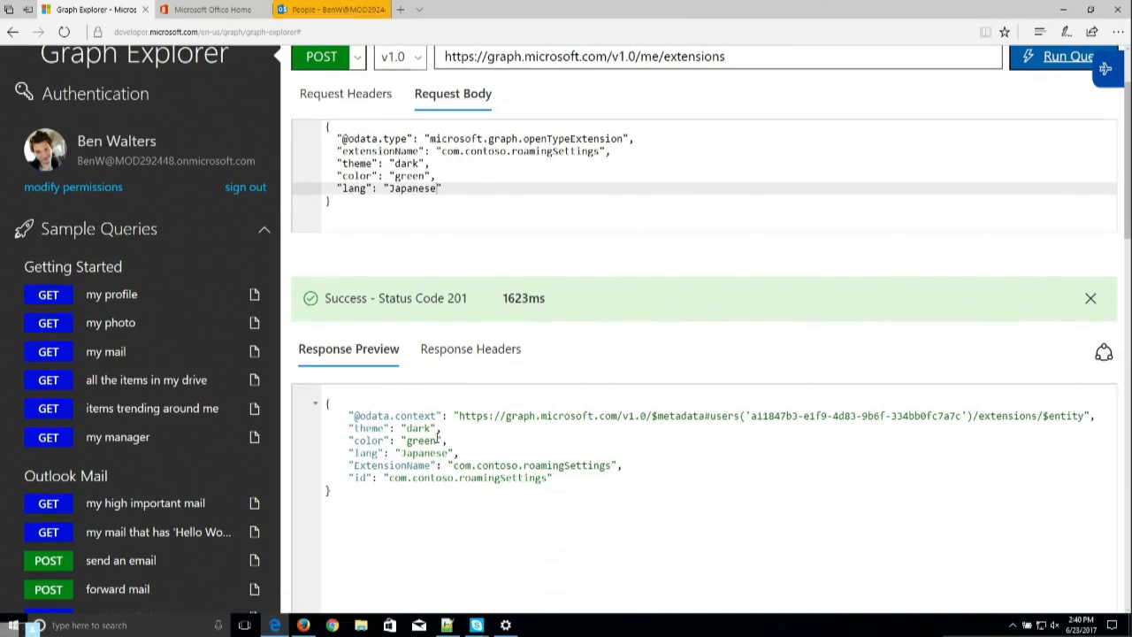
scroll(down, 3)
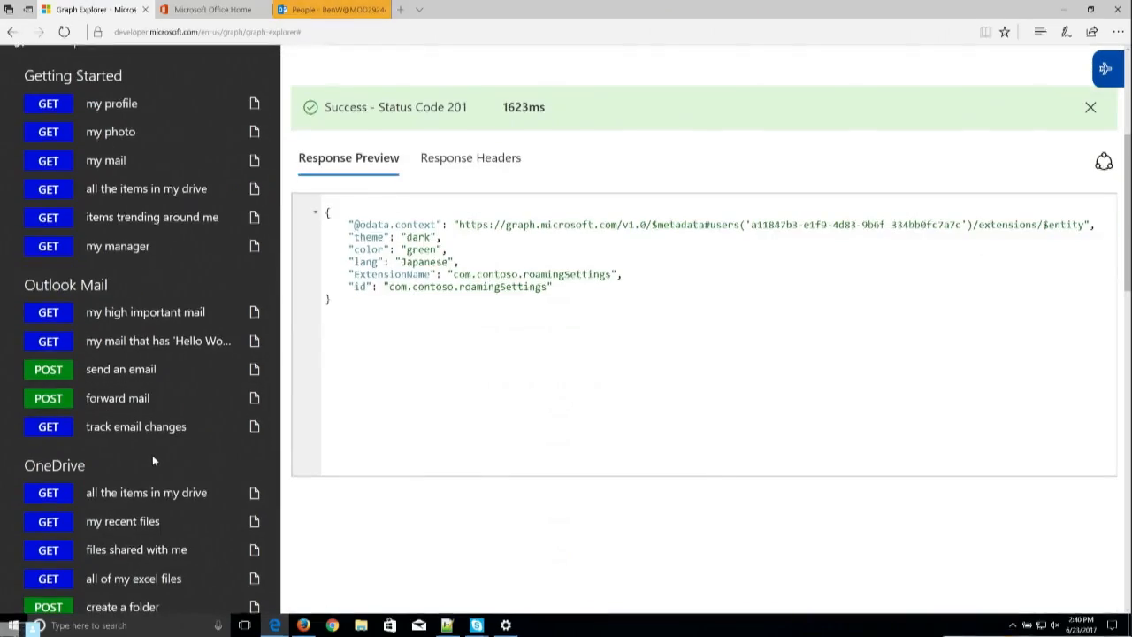
scroll(down, 3)
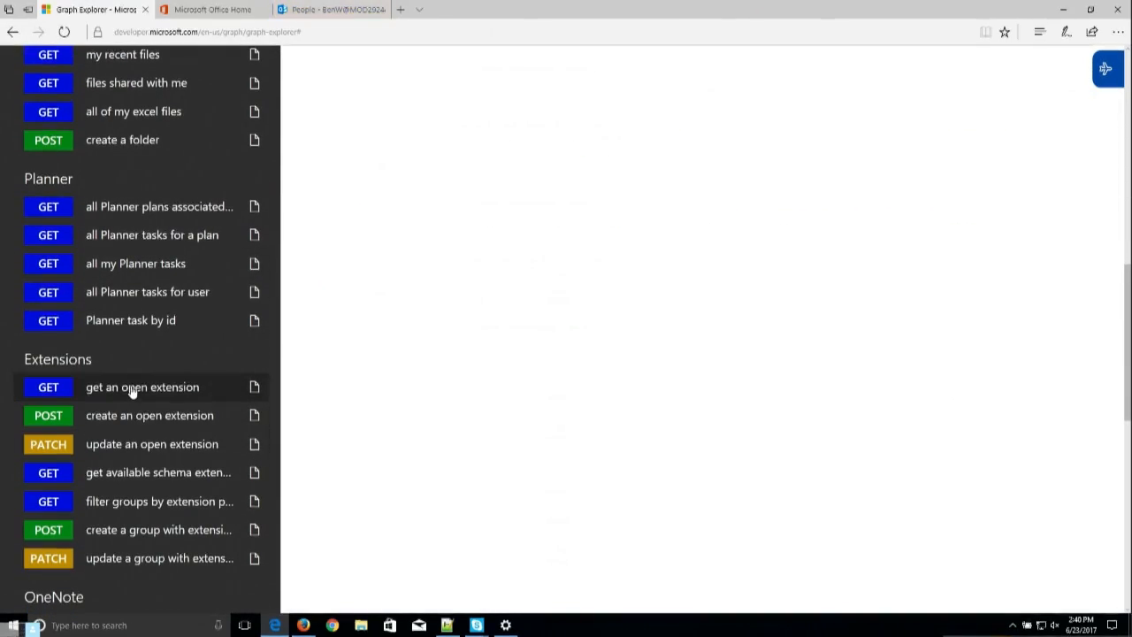
Run the 'get an open extension' sample and check roamingSettings shows color green.
click(141, 387)
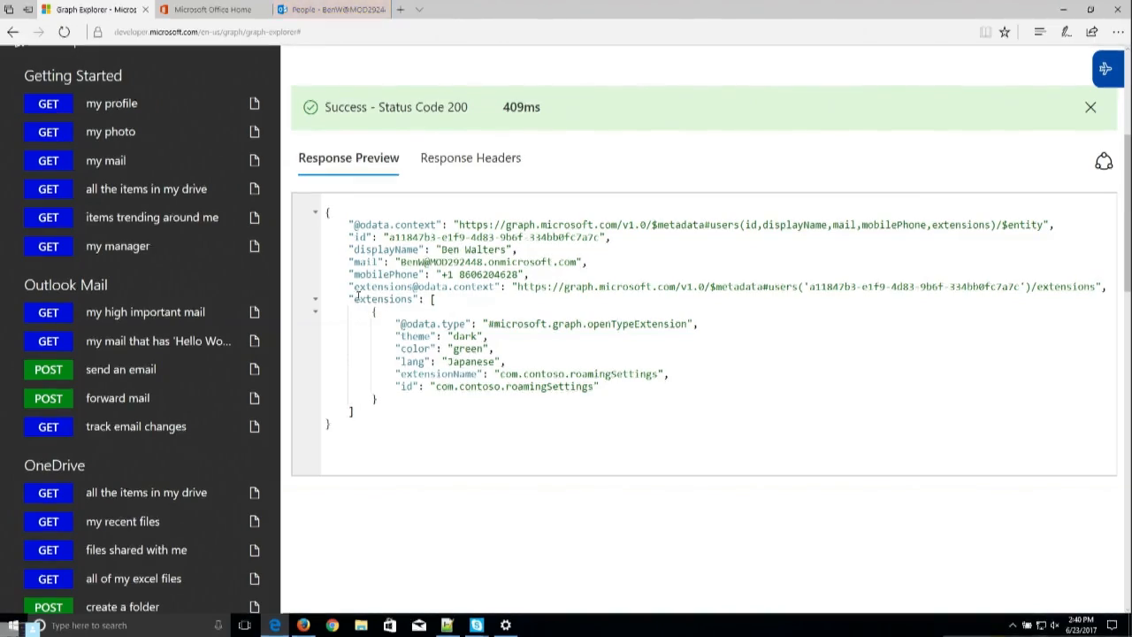
drag(403, 335, 504, 360)
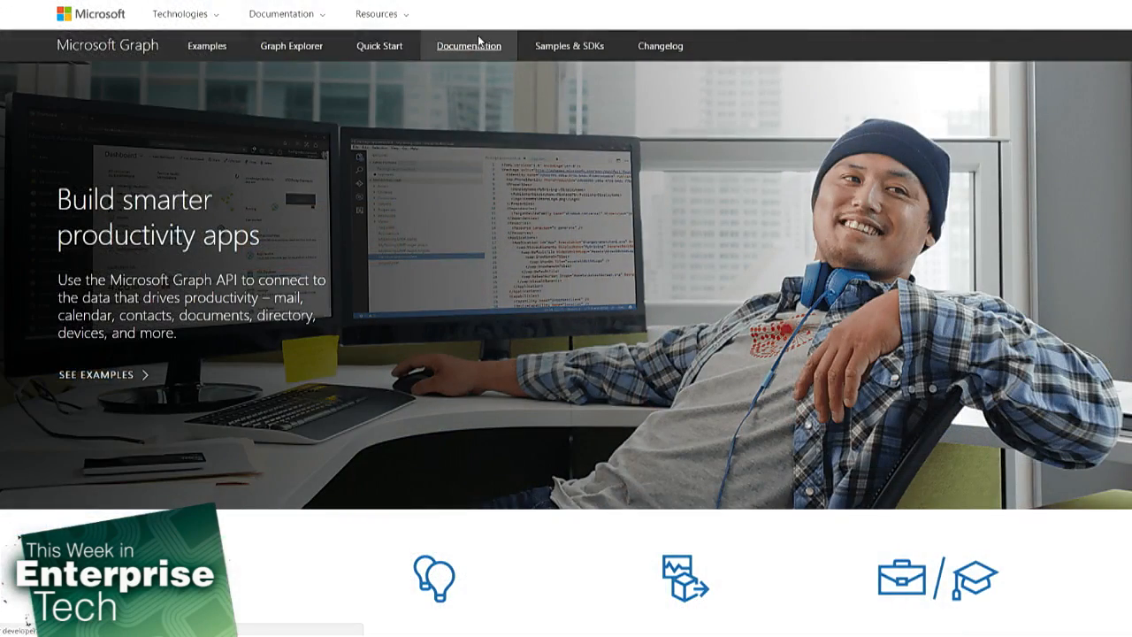
Open Documentation, then Samples & SDKs, and browse the SDKs listed for each platform.
click(468, 45)
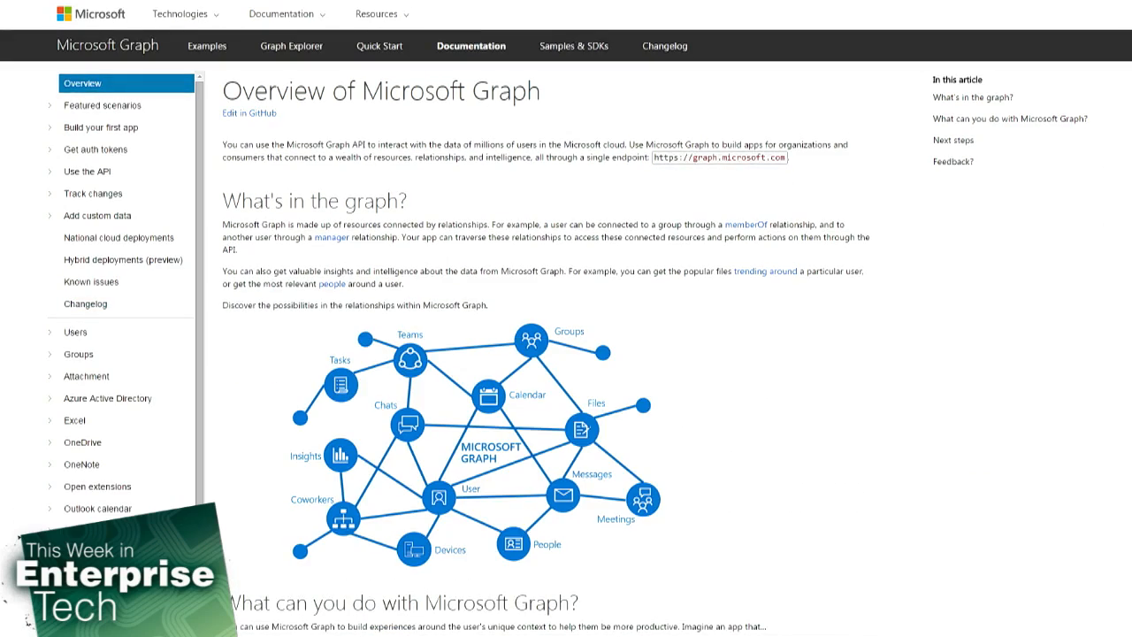
click(573, 46)
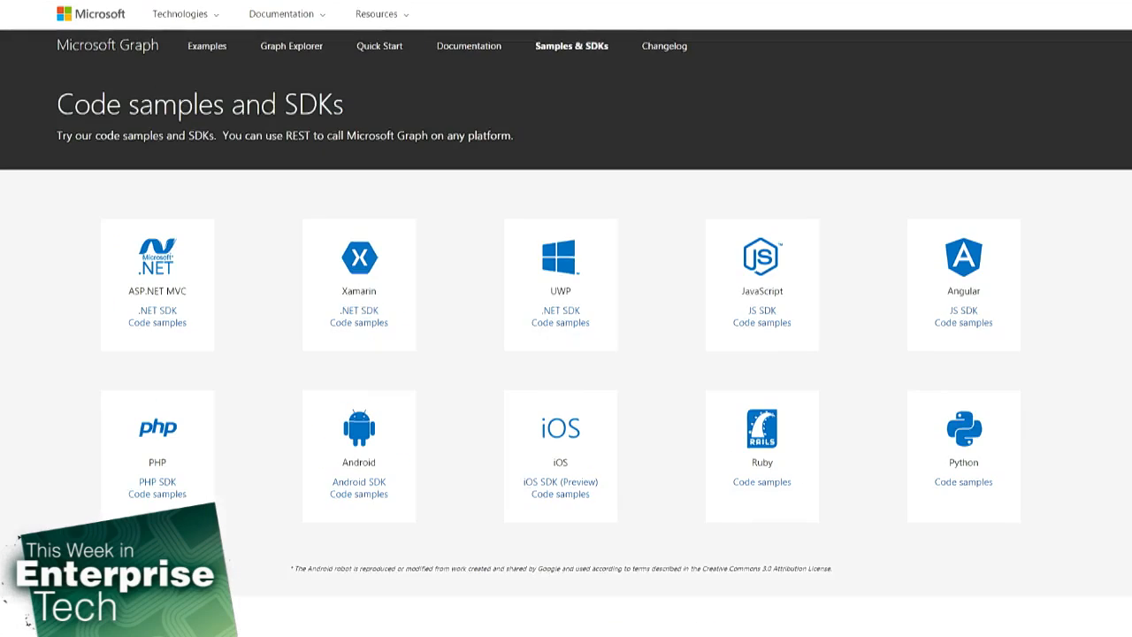
scroll(down, 3)
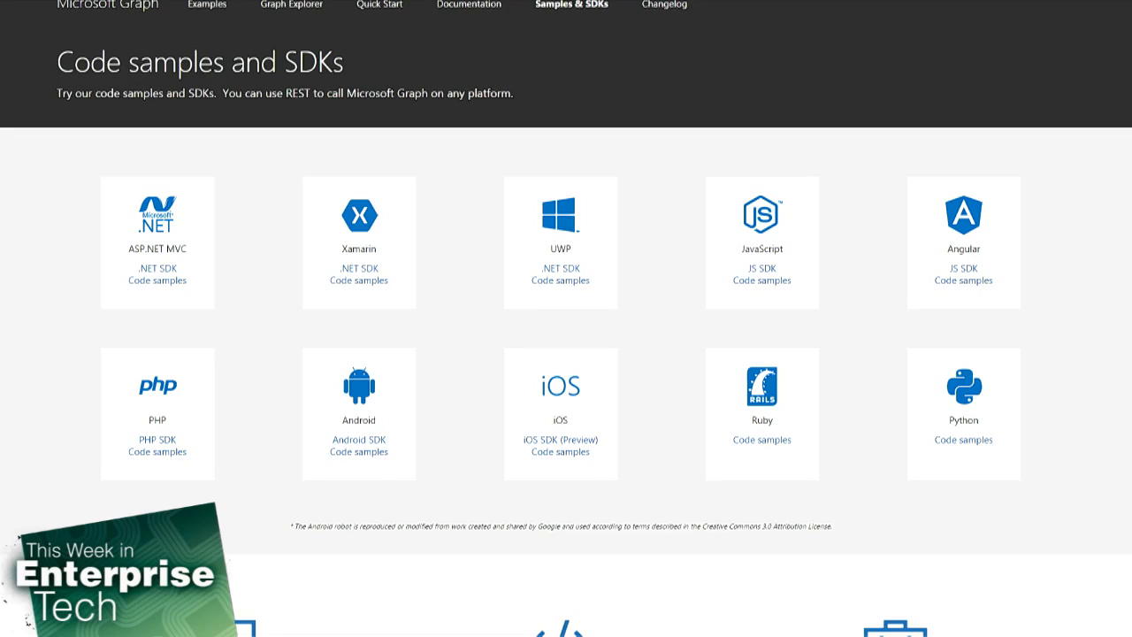
mouse_move(62, 472)
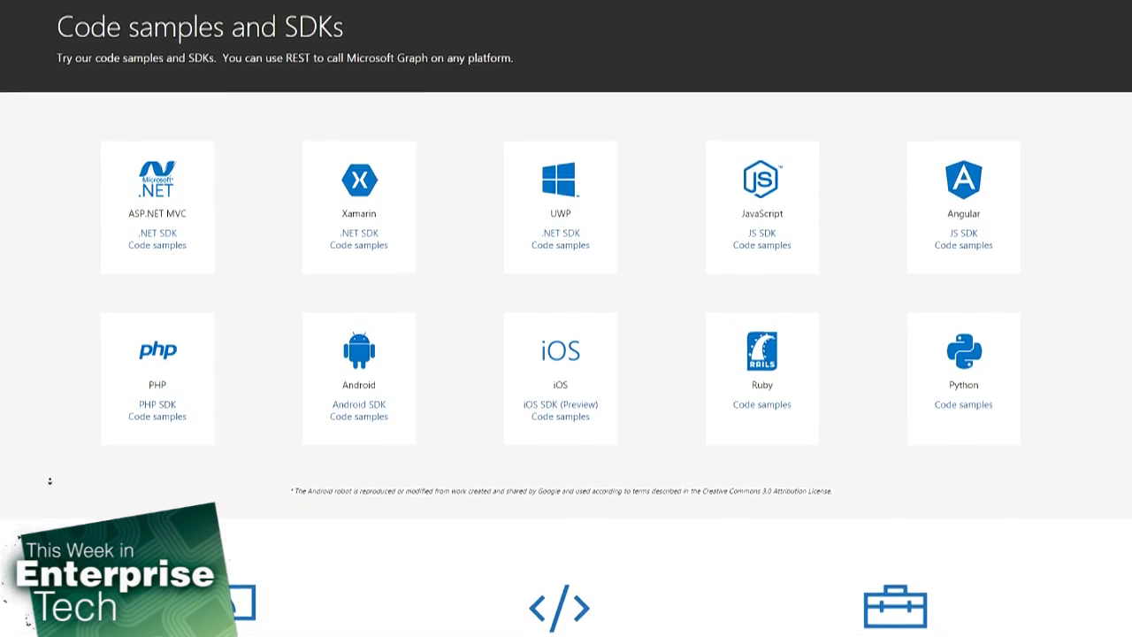
scroll(down, 3)
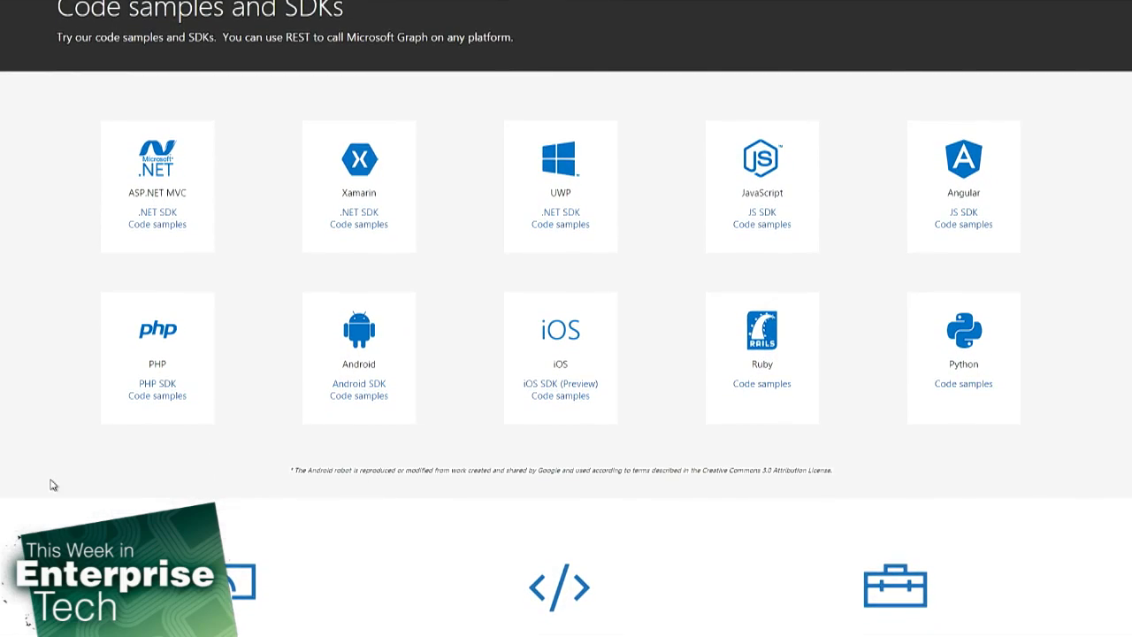
scroll(down, 3)
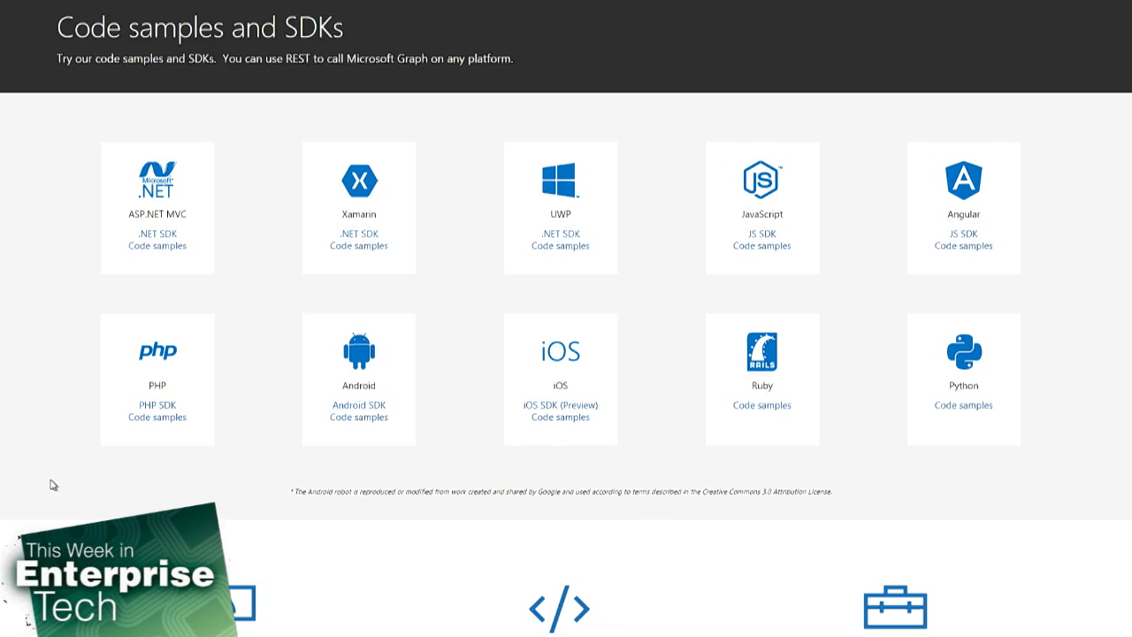